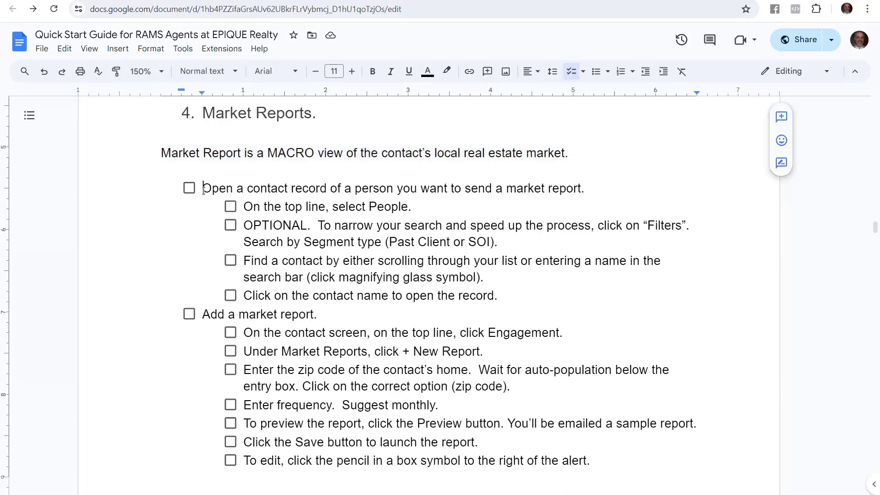
Step: From the People menu, show the All Leads list of people
left_click_drag(203, 188, 492, 188)
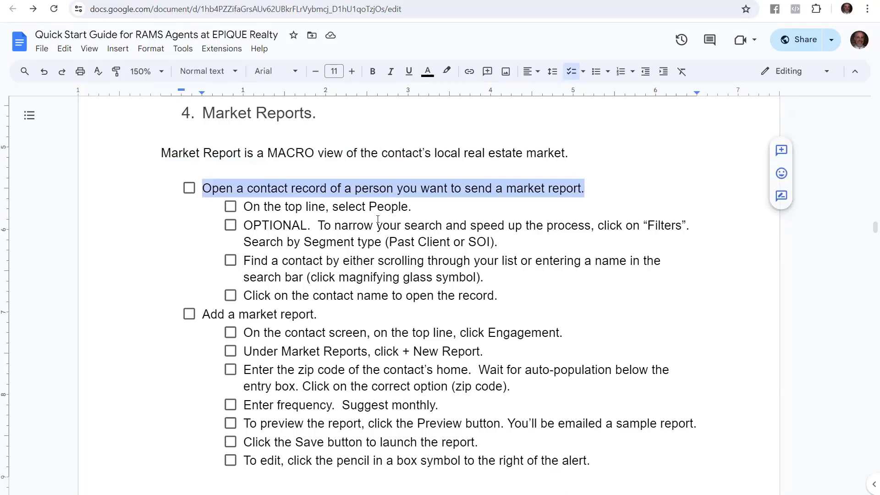
mouse_move(368, 210)
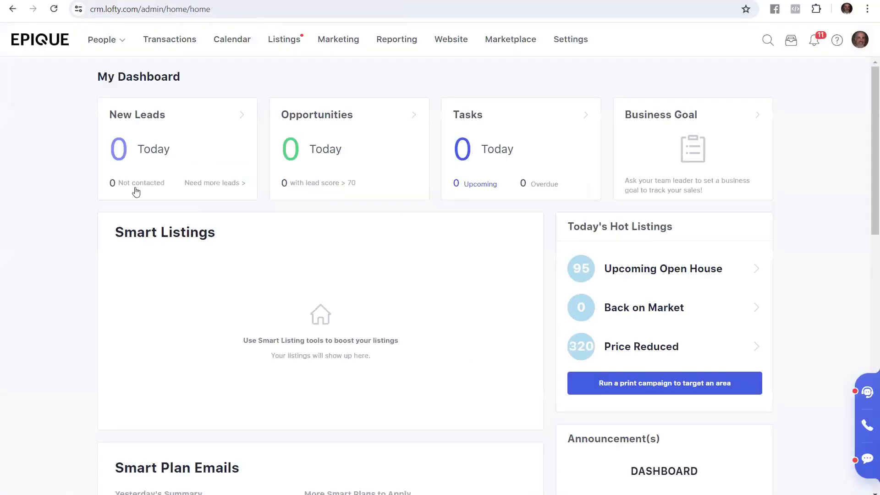
mouse_move(61, 190)
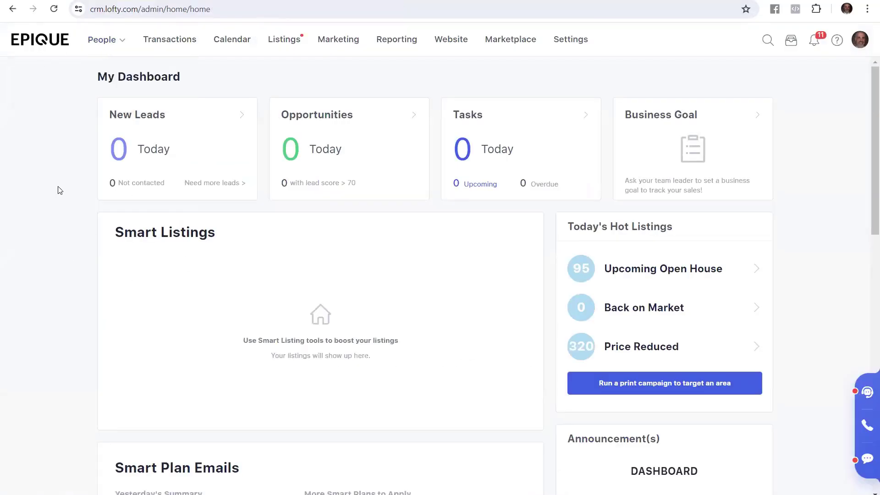
left_click(102, 39)
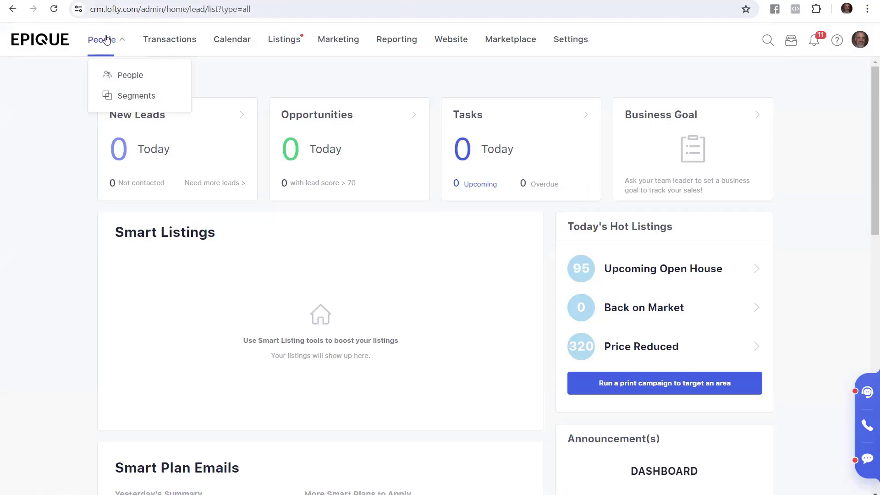
left_click(130, 76)
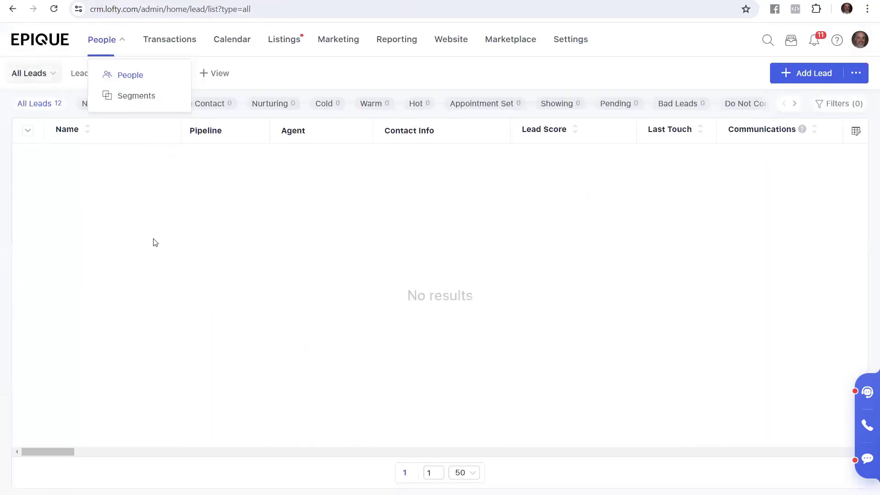
left_click(130, 75)
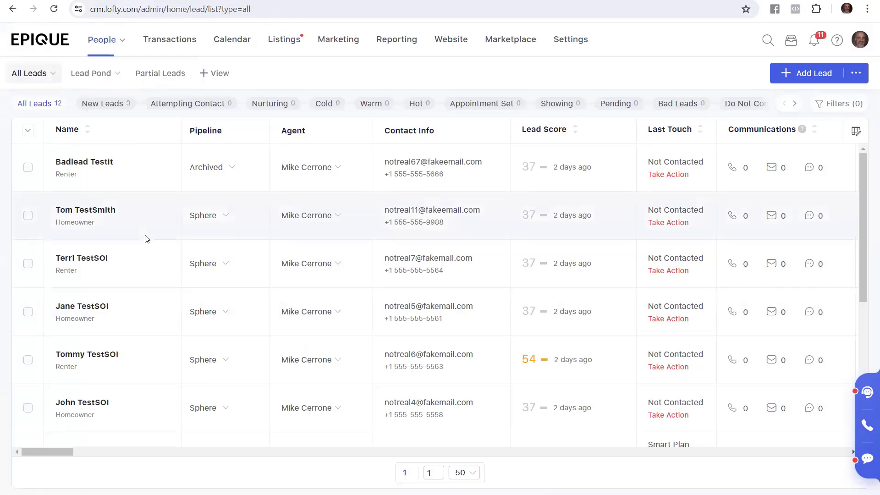
Step: Scroll the All Leads list and pick John TestSOI's contact name
scroll("down", 3)
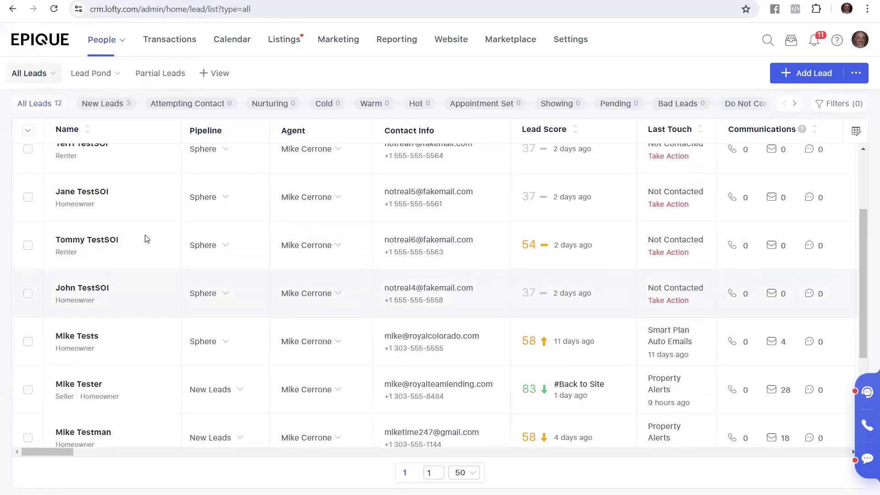
scroll("up", 3)
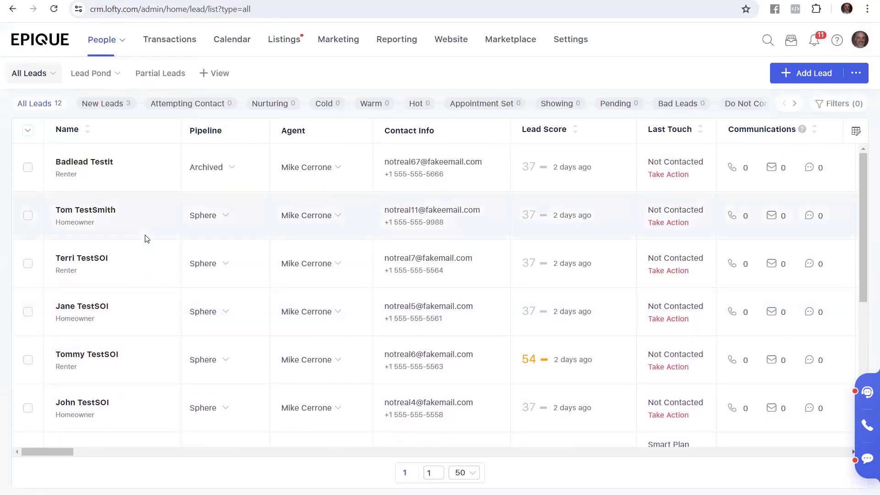
scroll("down", 3)
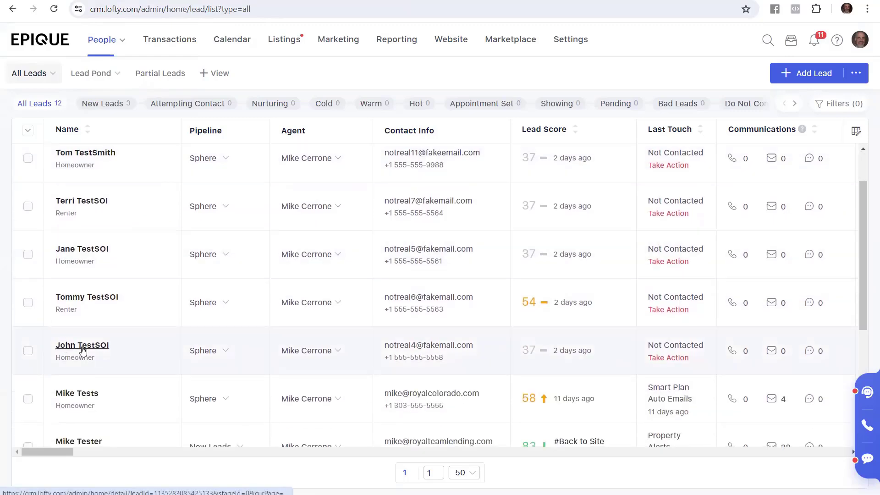
left_click(83, 345)
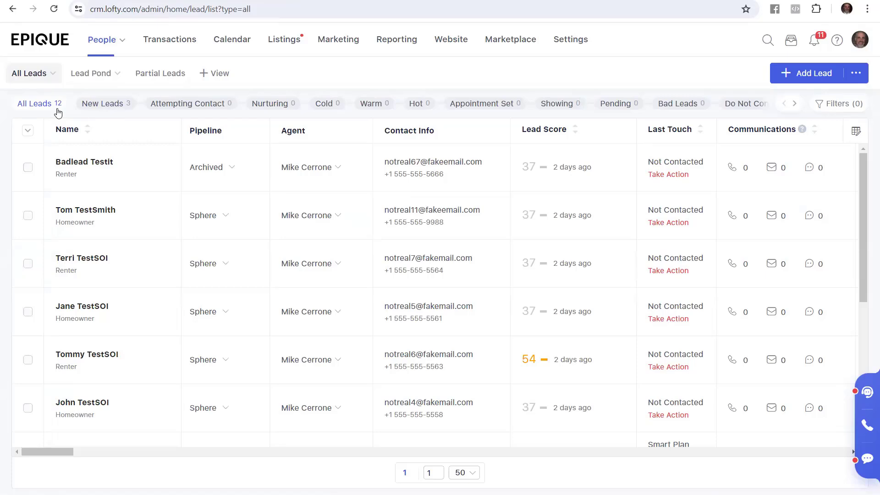
Step: In the lead Filters panel, search 'tag' and choose the Tags filter
left_click(701, 129)
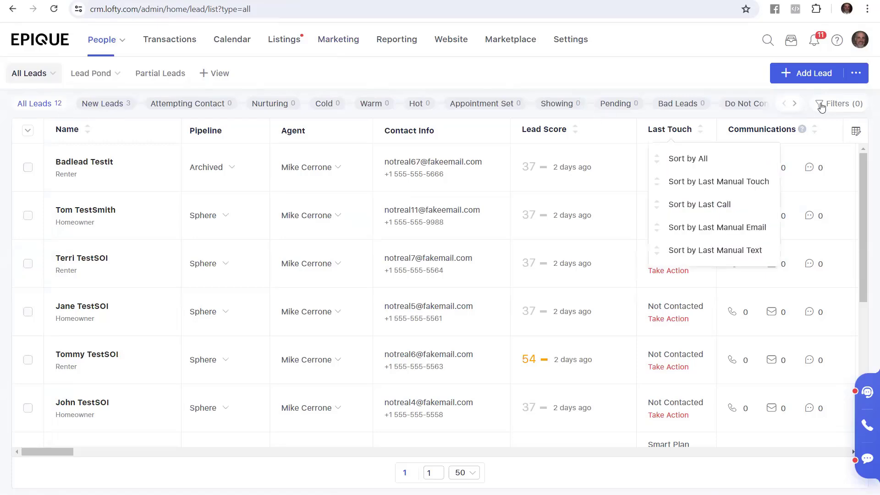
left_click(822, 102)
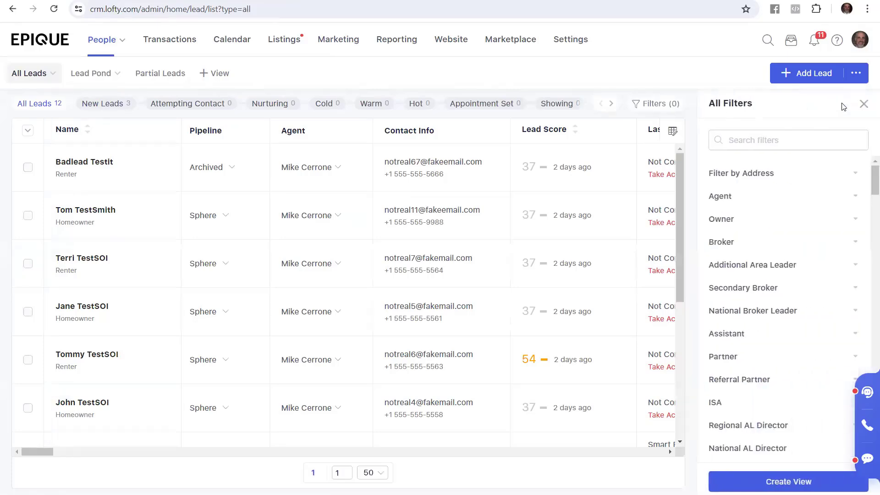
scroll("down", 3)
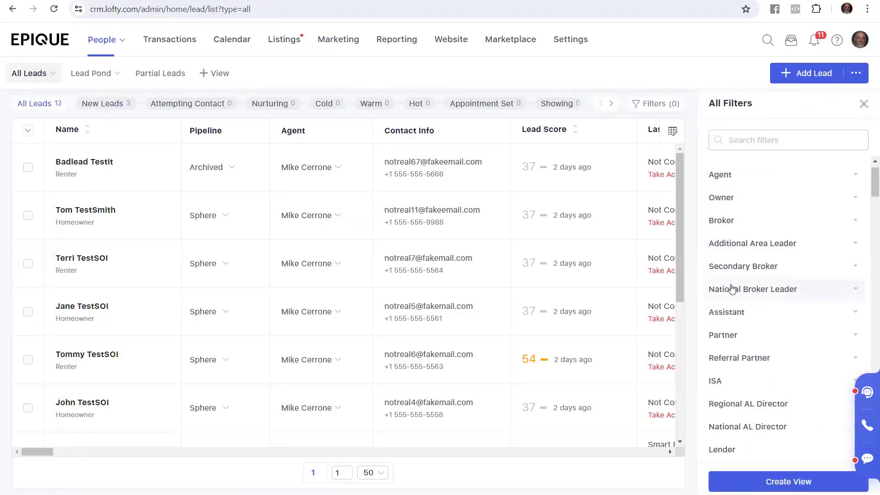
scroll("down", 3)
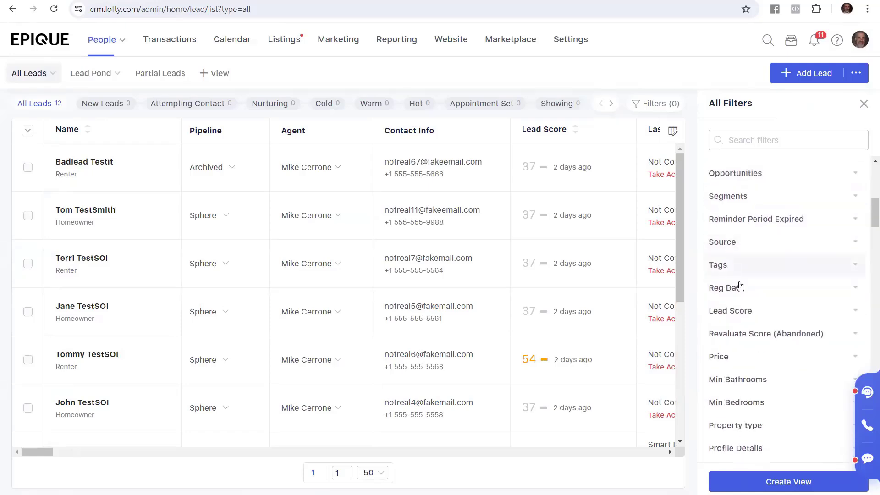
left_click(718, 264)
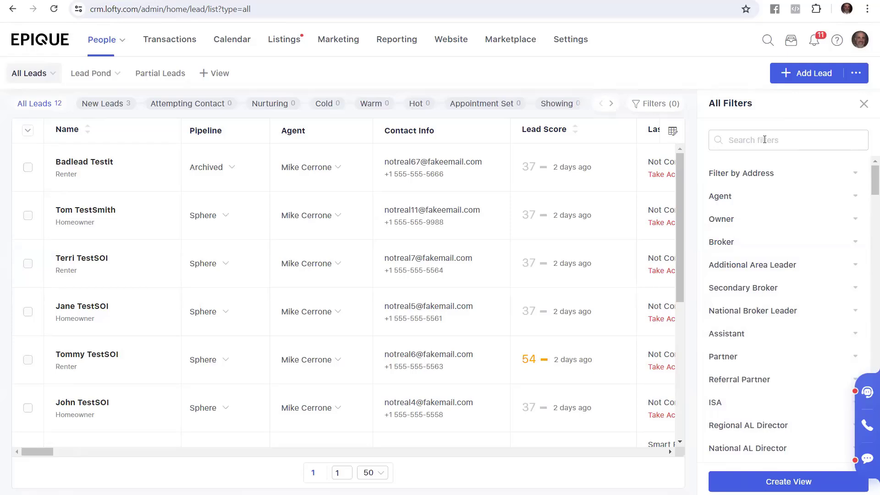
left_click(789, 139)
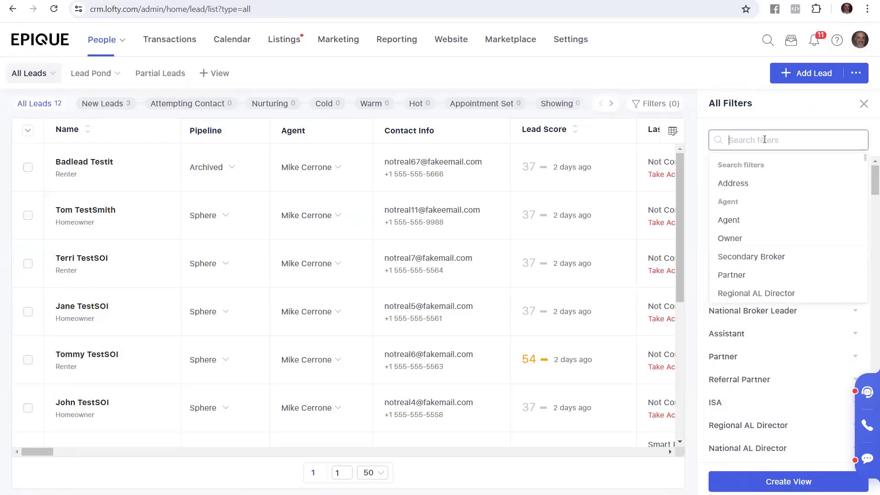
type("tag")
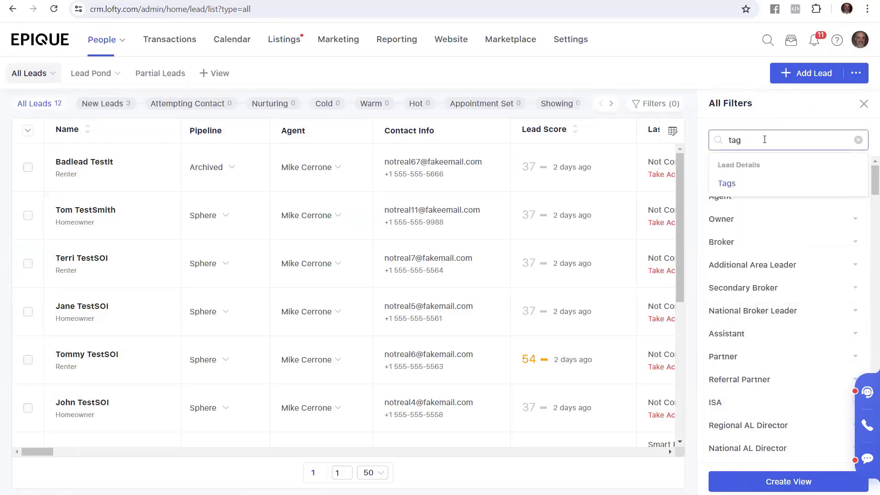
left_click(727, 184)
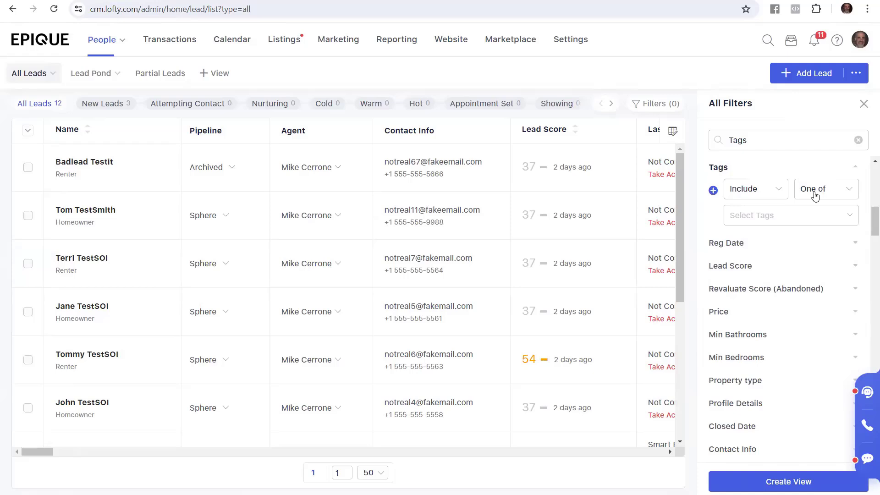
Step: Search the tag list for 'pcsoi' and keep only leads tagged PCSOI, leaving 6 leads
left_click(791, 215)
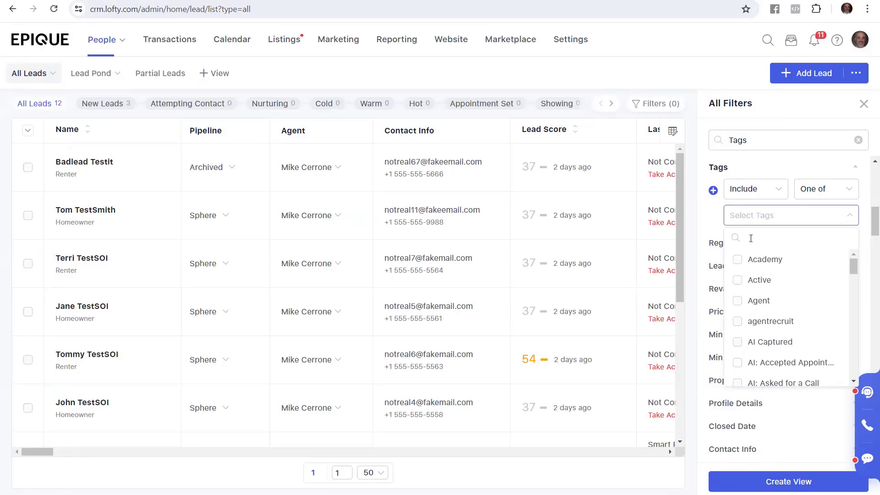
type("p")
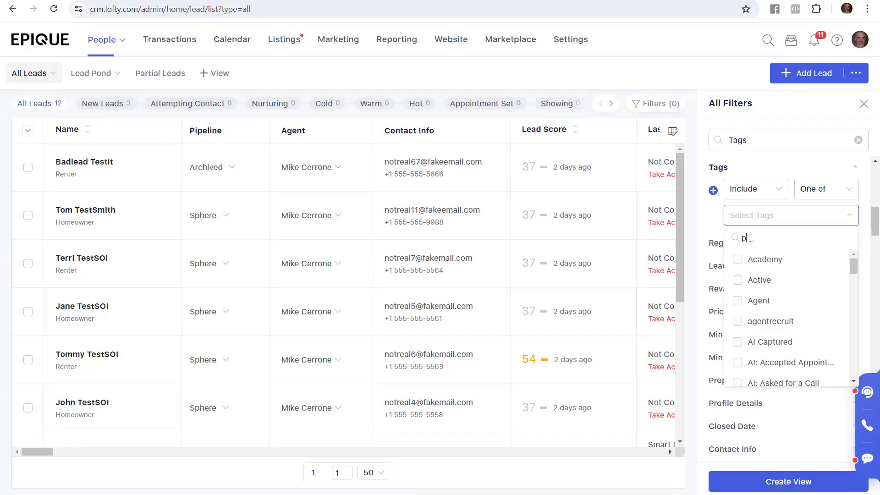
type("csoi")
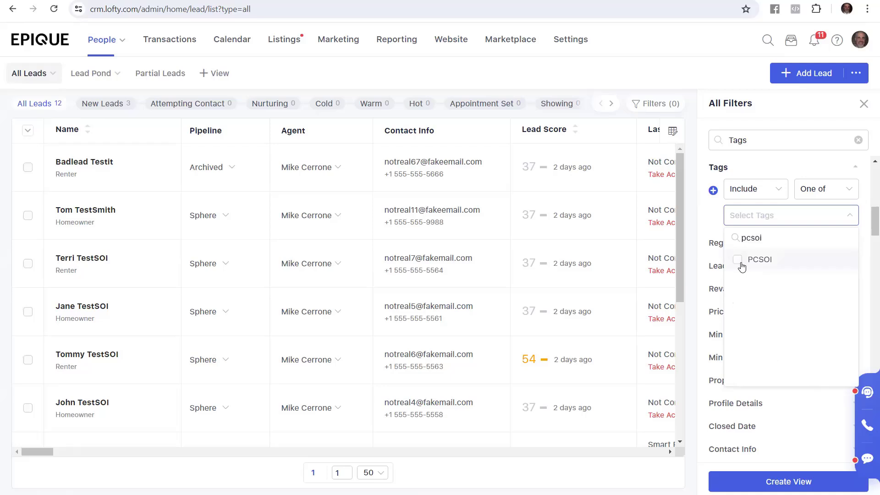
left_click(737, 260)
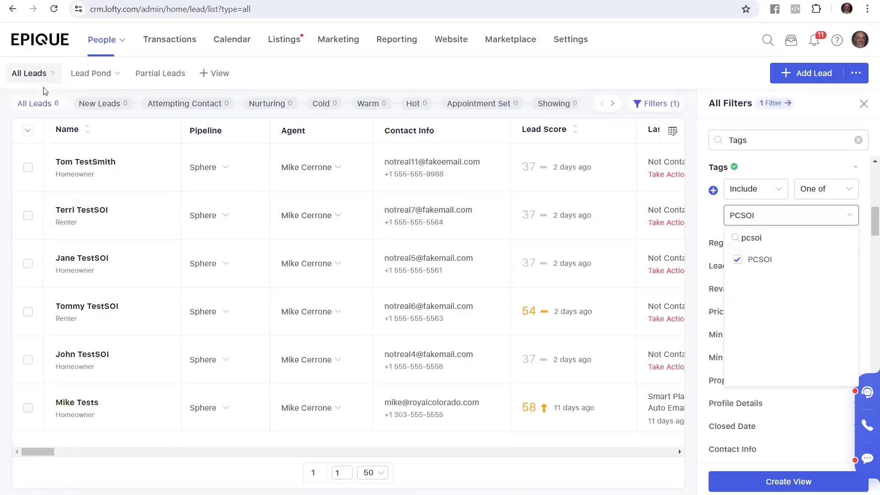
Step: Remove the PCSOI tag chip in Filter Applied so all 12 leads show again
left_click(90, 131)
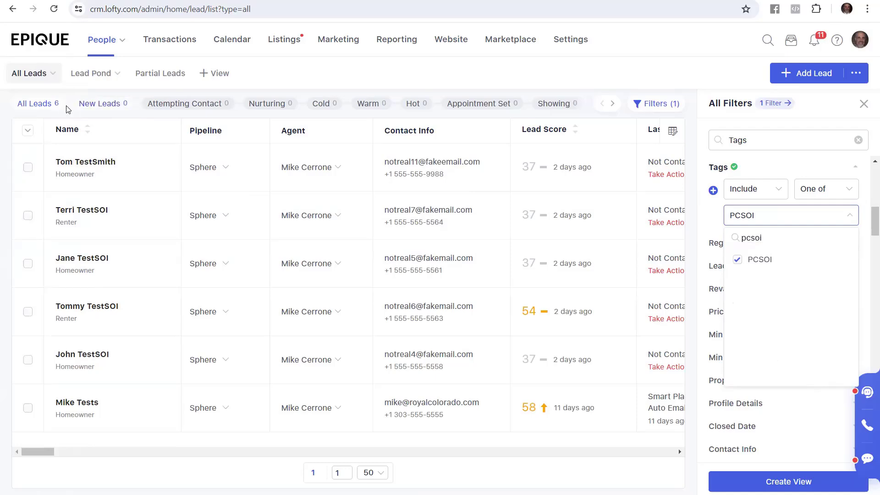
mouse_move(772, 172)
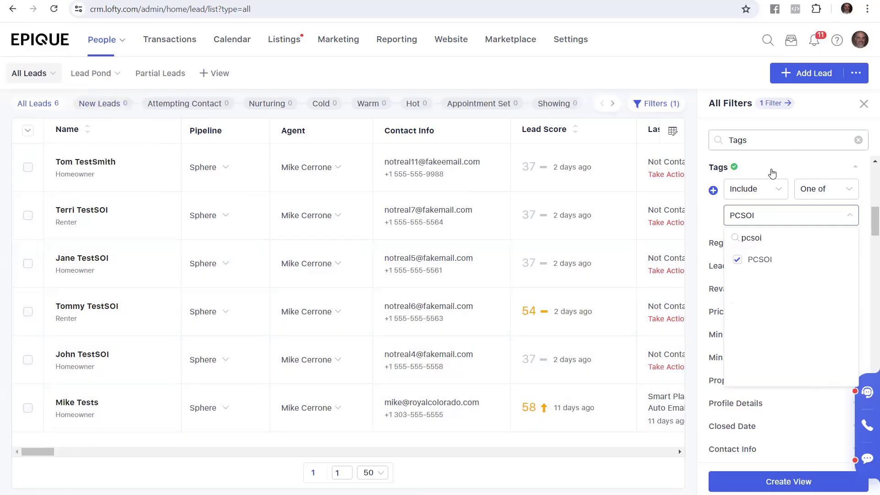
mouse_move(864, 104)
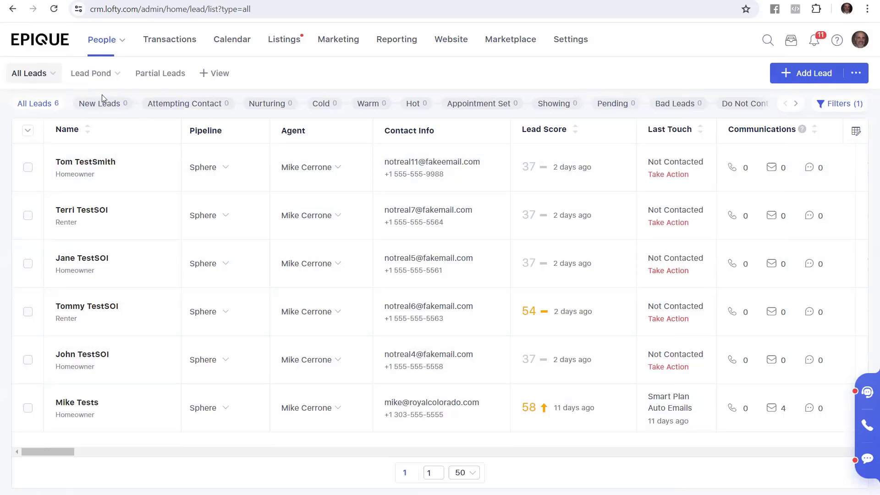
mouse_move(64, 111)
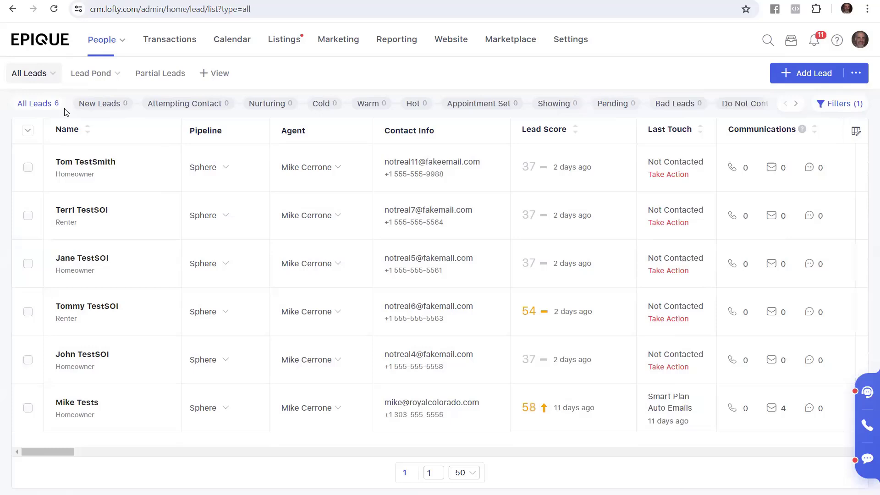
mouse_move(824, 119)
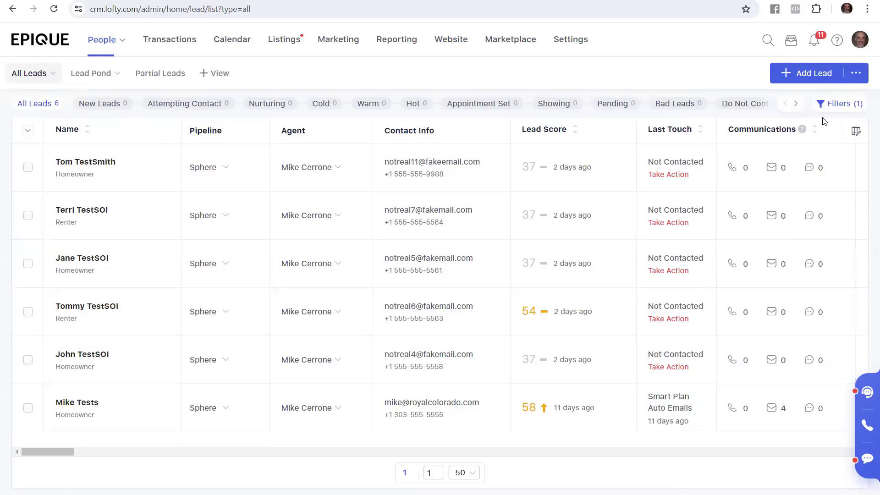
left_click(840, 103)
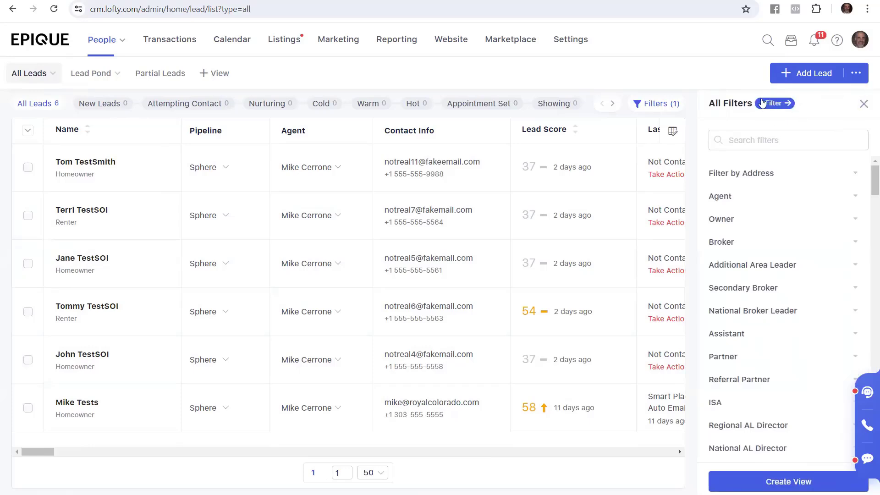
left_click(775, 102)
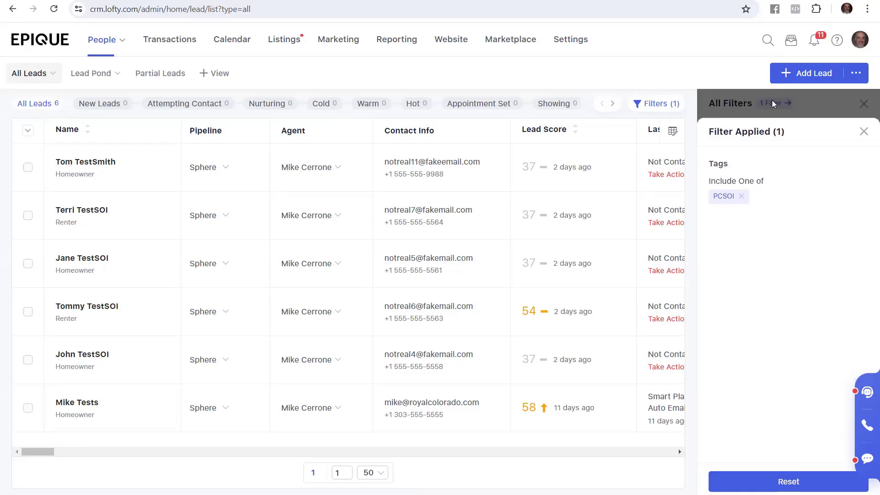
mouse_move(752, 246)
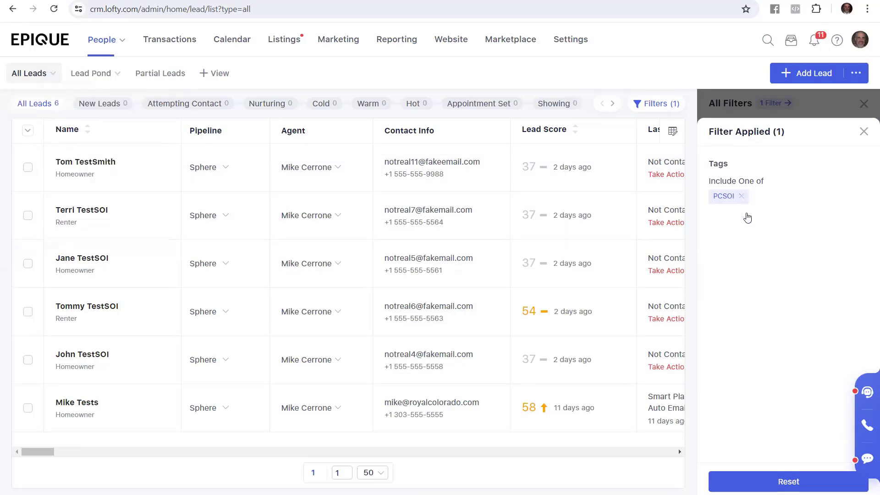
mouse_move(723, 207)
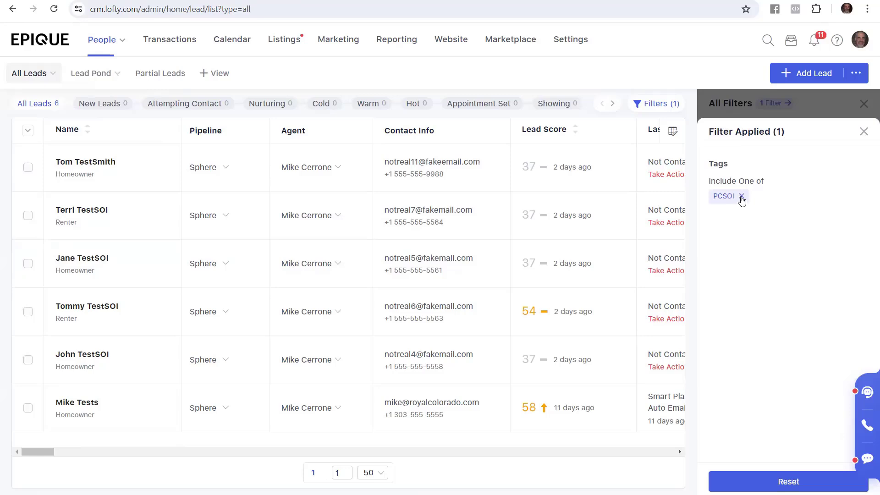
left_click(741, 196)
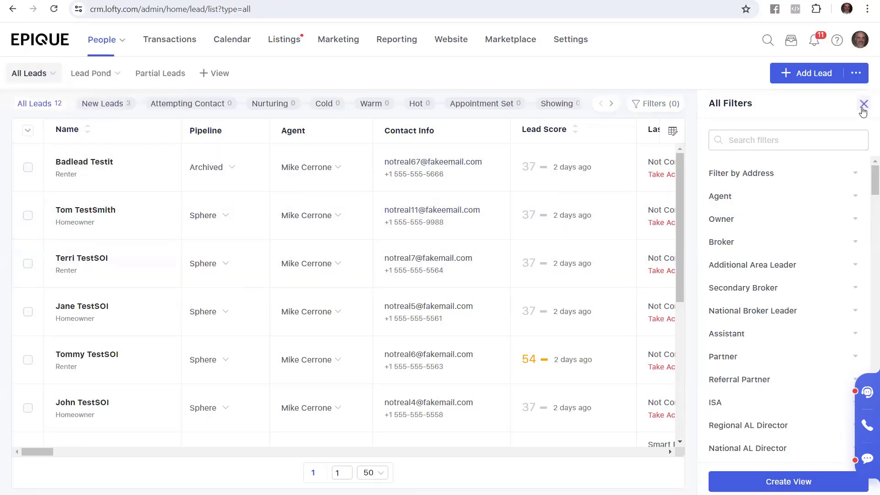
Step: Search the leads for 'john' and go to John TestSOI's lead record
left_click(863, 101)
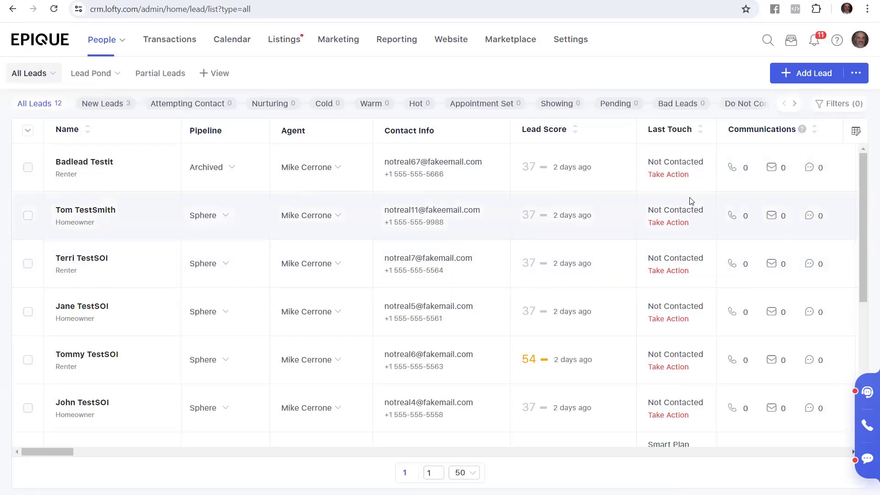
mouse_move(707, 81)
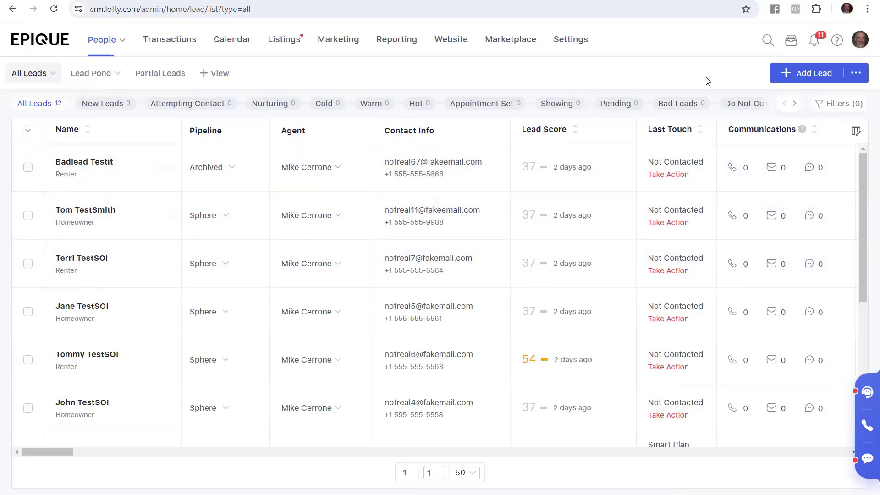
mouse_move(772, 19)
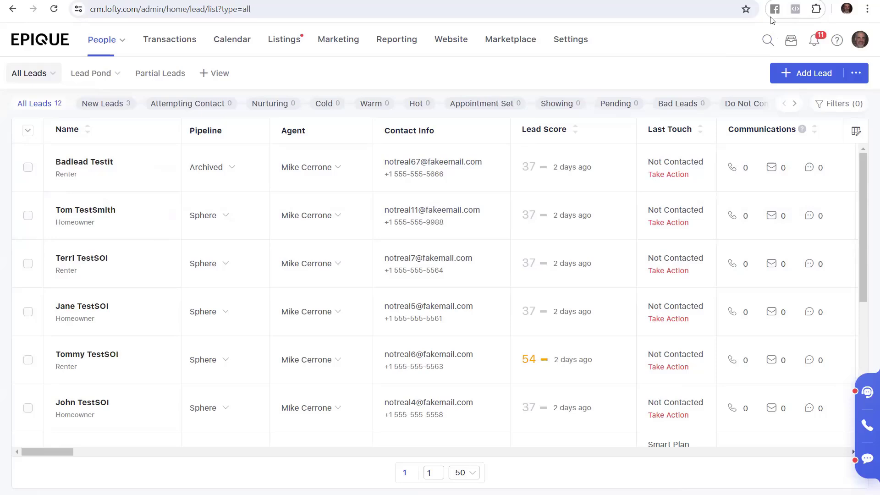
left_click(768, 40)
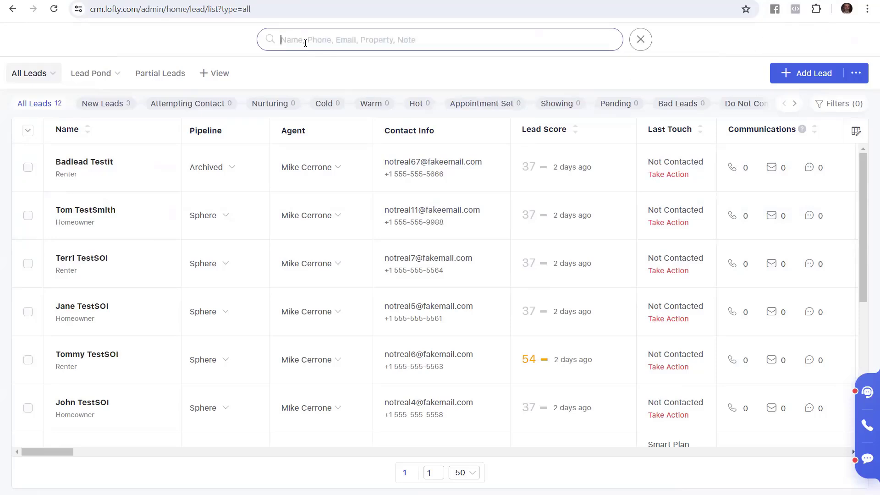
mouse_move(262, 73)
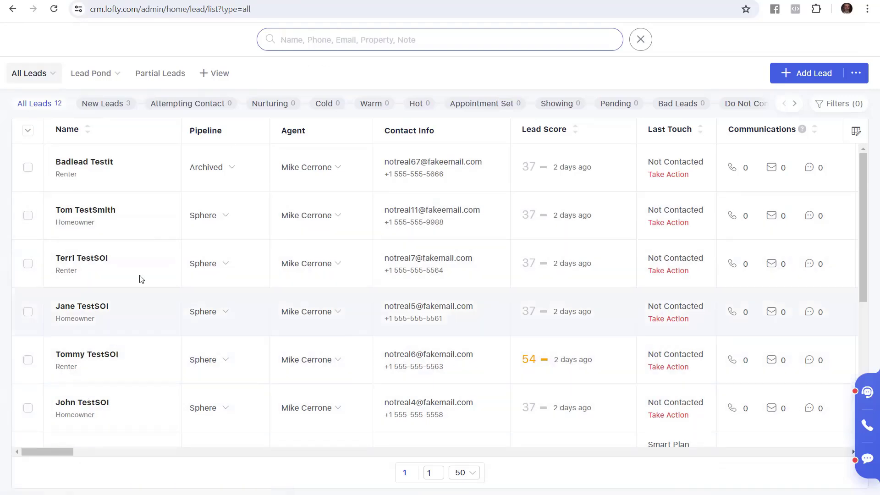
type("j")
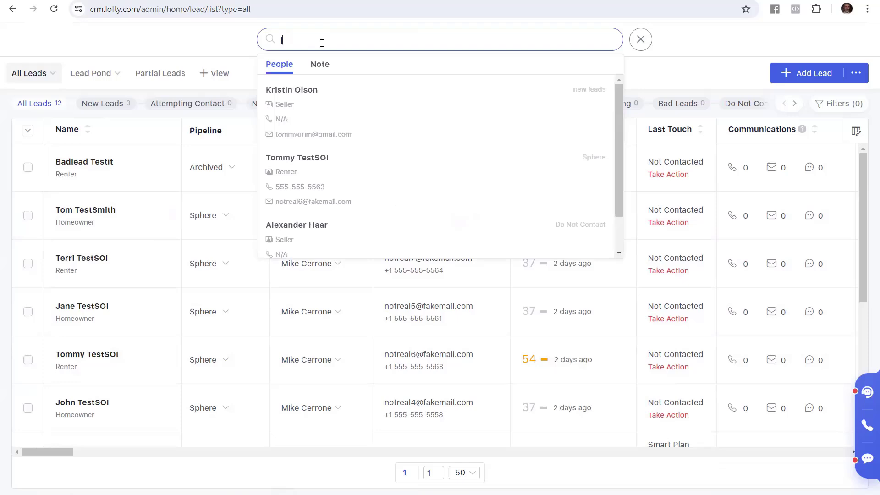
type("ohn")
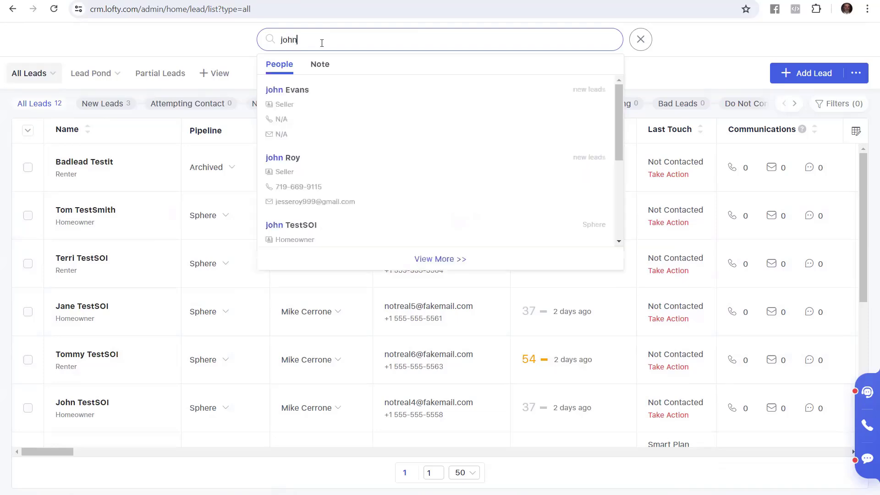
scroll("down", 3)
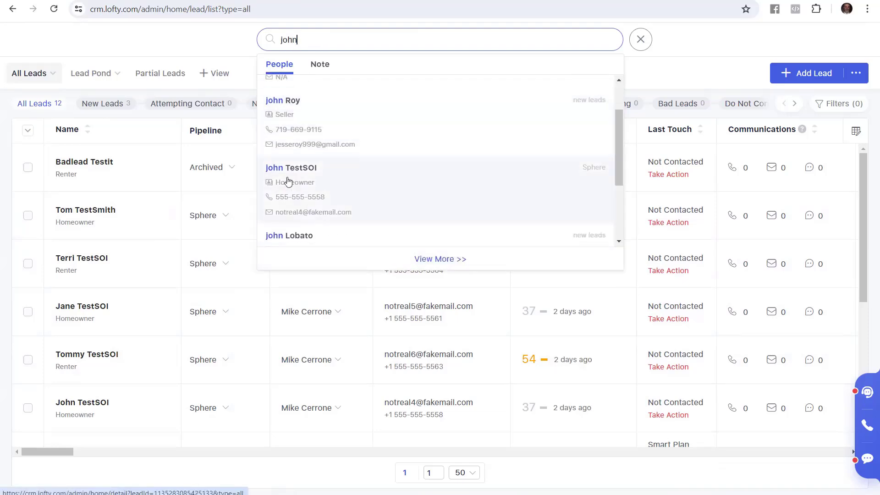
left_click(291, 168)
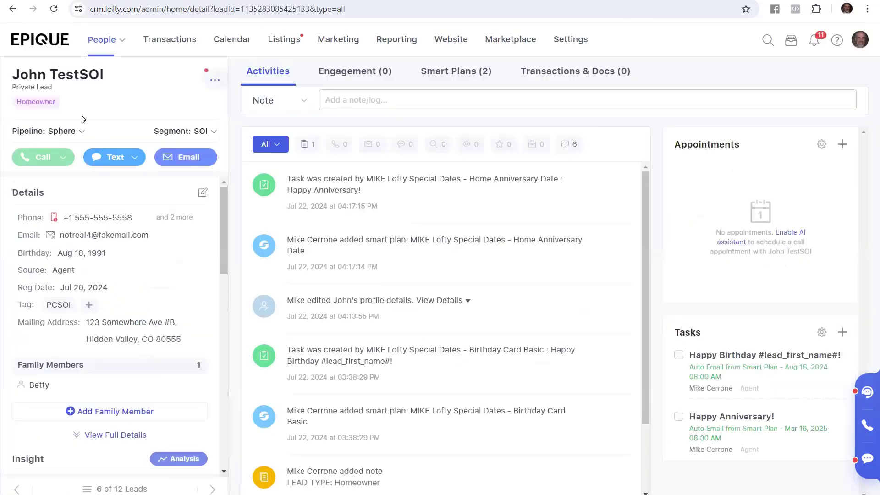
mouse_move(75, 370)
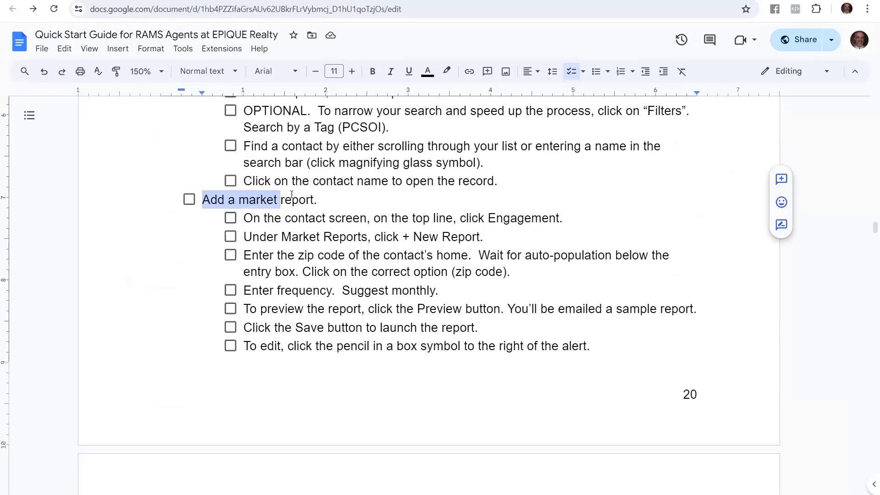
scroll("down", 3)
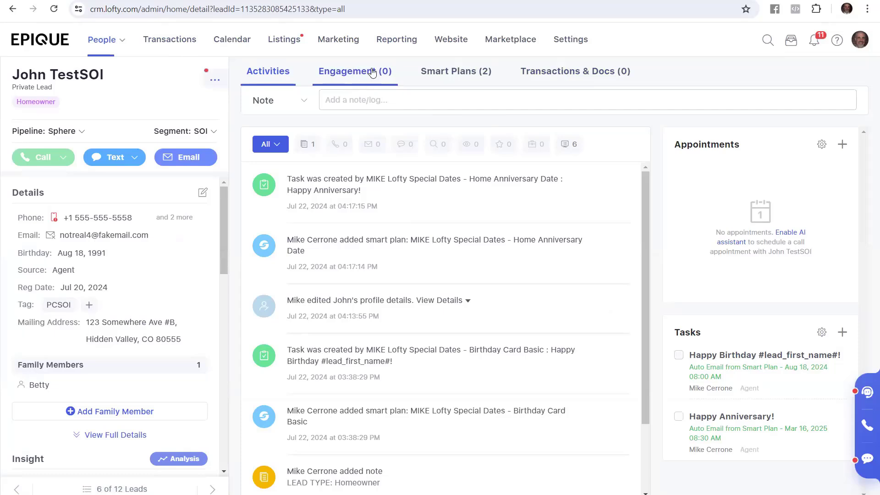
Step: On John TestSOI's Engagement section, start a + New Report under Market Reports
left_click(355, 72)
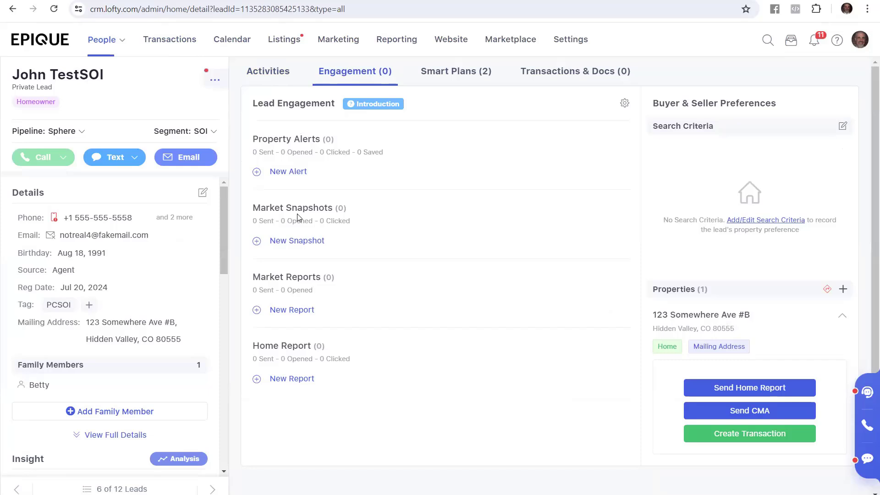
mouse_move(288, 356)
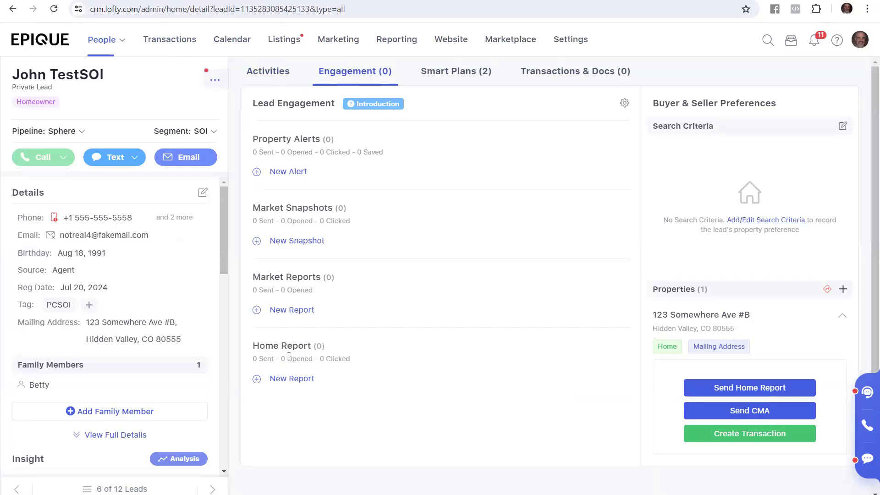
double_click(285, 277)
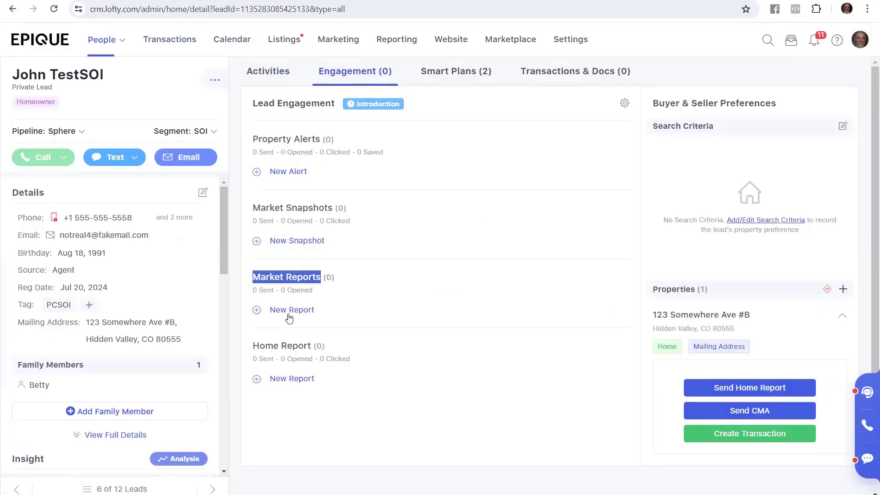
left_click(292, 310)
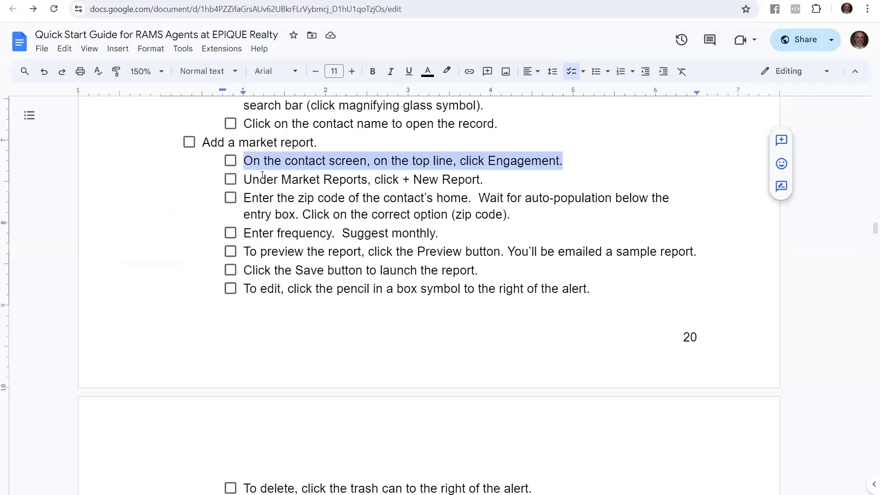
left_click(315, 179)
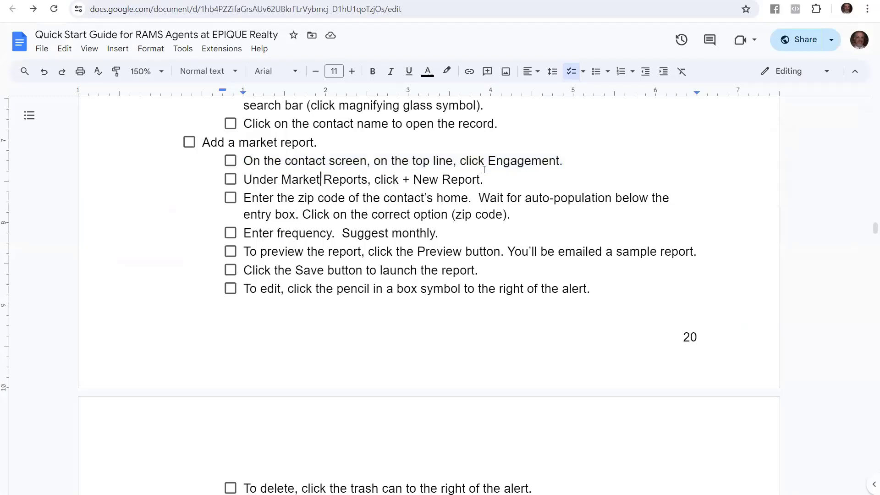
triple_click(362, 179)
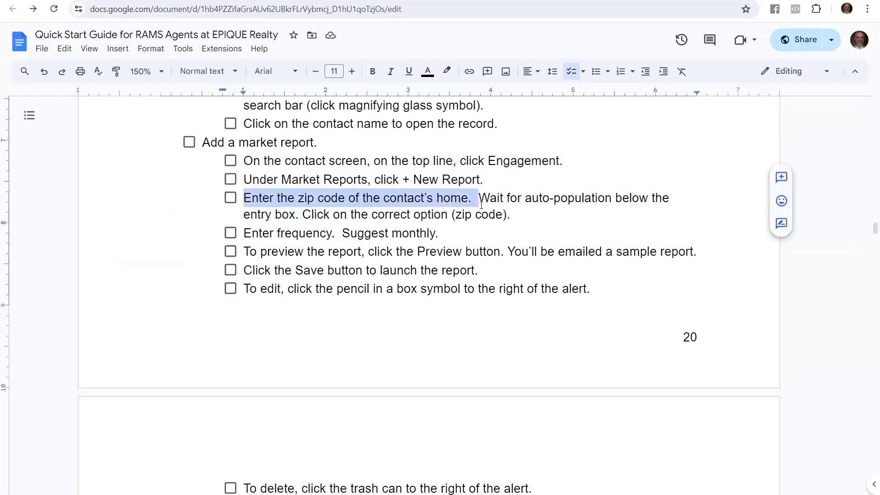
left_click_drag(476, 198, 517, 214)
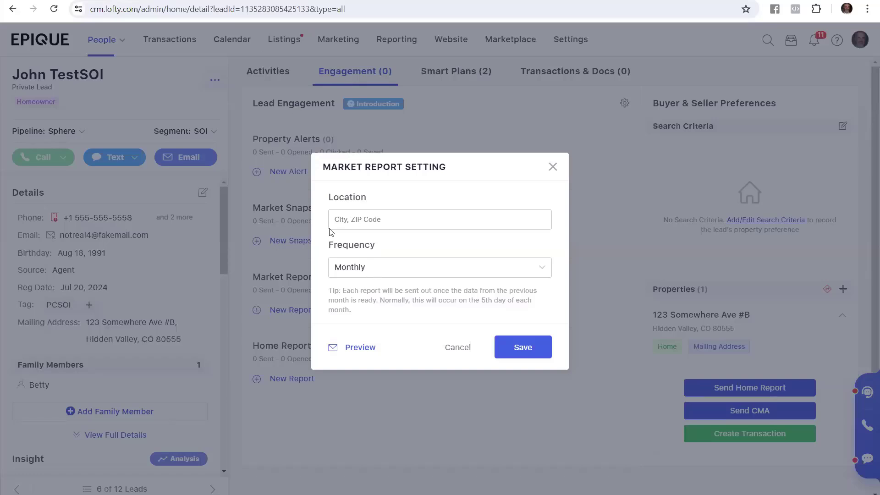
Step: Enter the report Location, trying 'lakewo' then choosing ZIP Code 80227
left_click(440, 219)
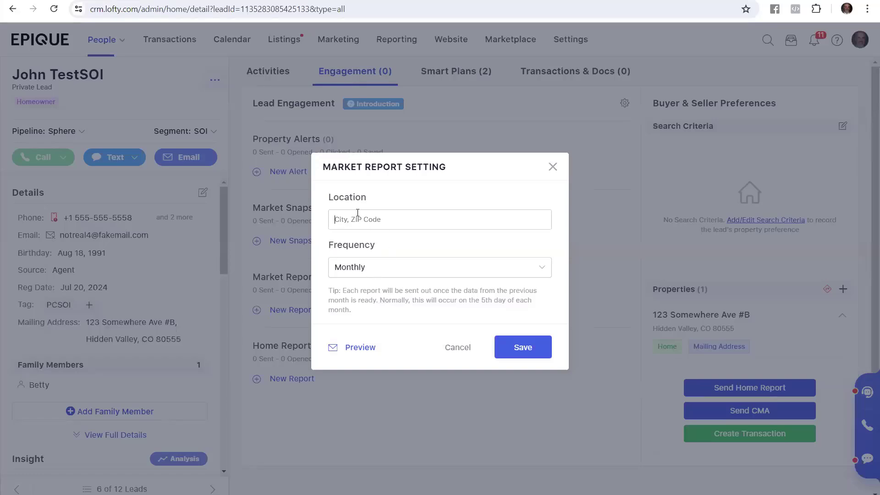
type("lakewood")
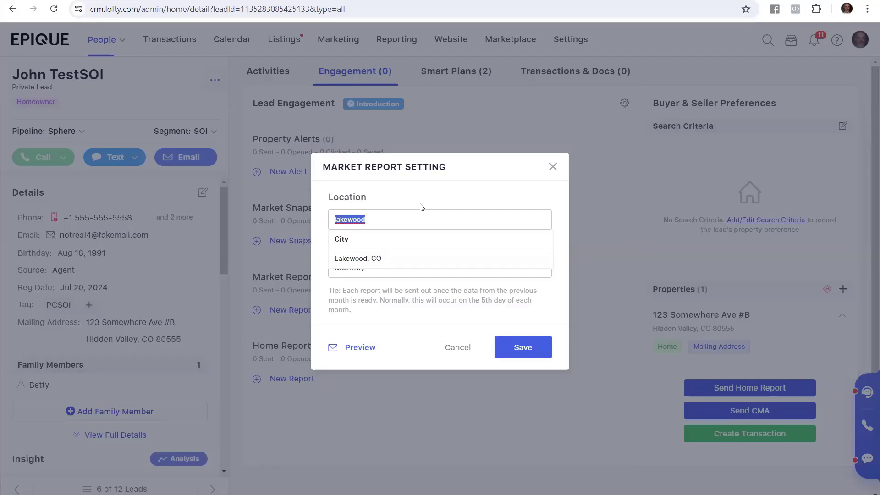
type("80227")
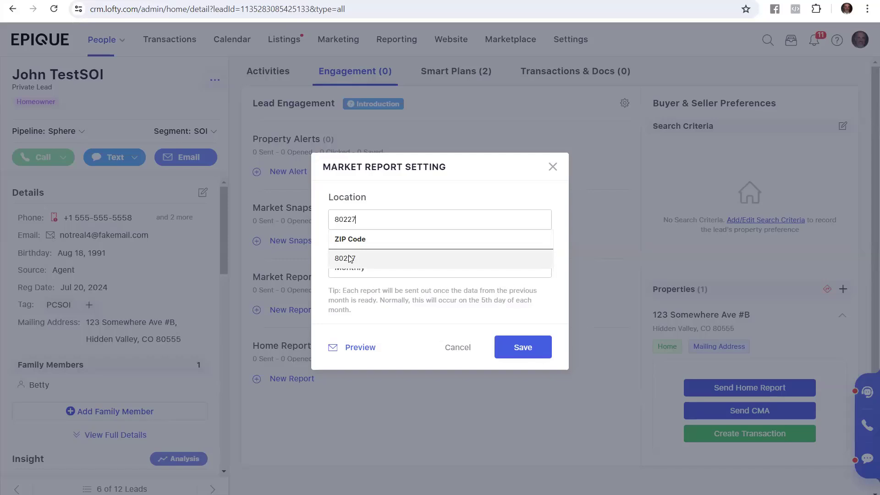
left_click(343, 258)
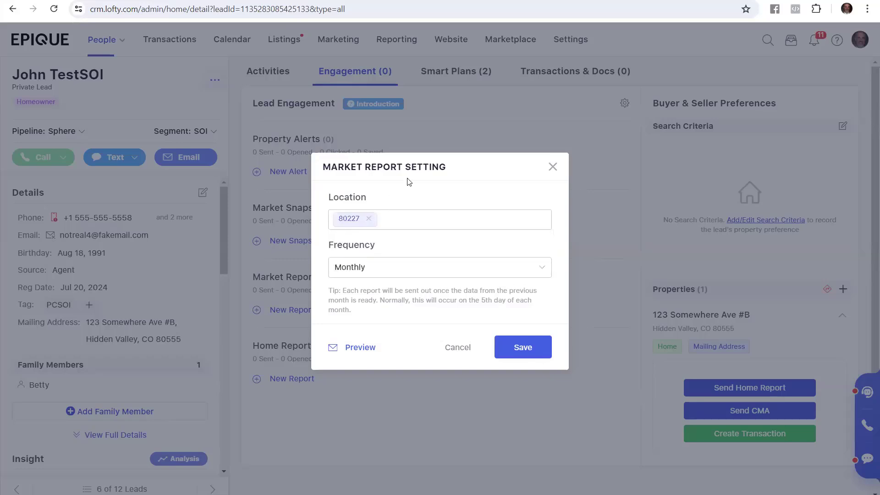
mouse_move(428, 195)
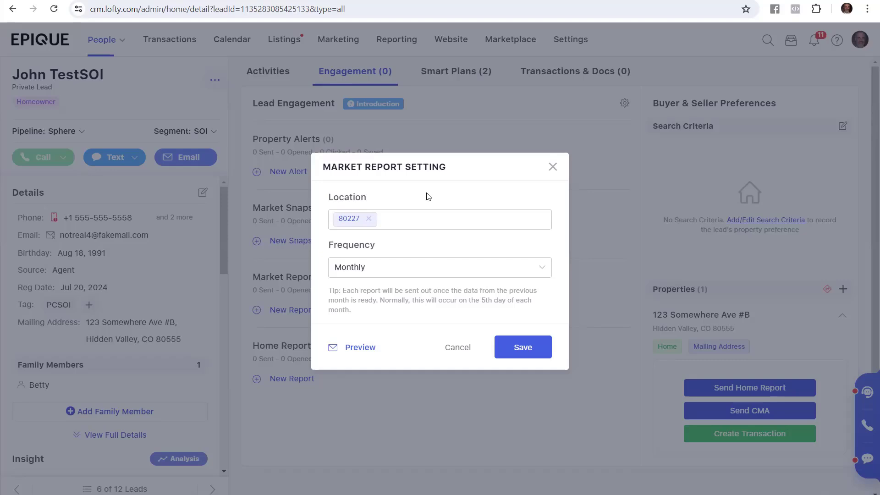
mouse_move(122, 347)
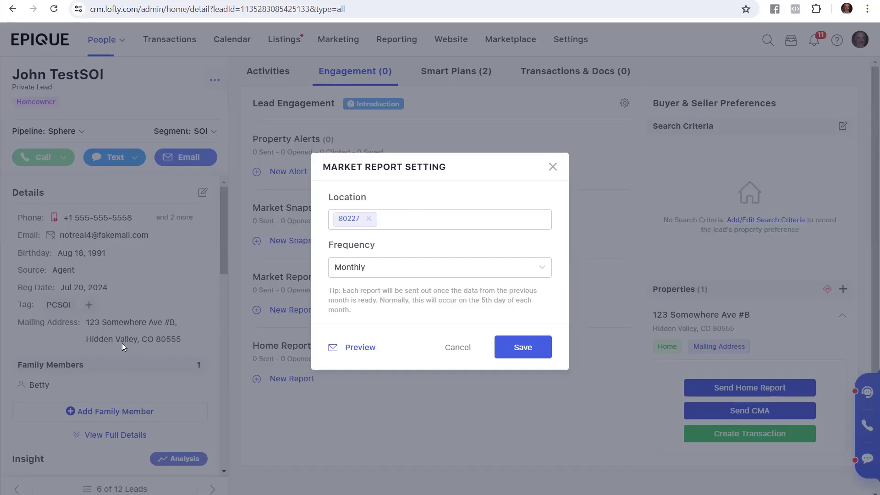
mouse_move(165, 355)
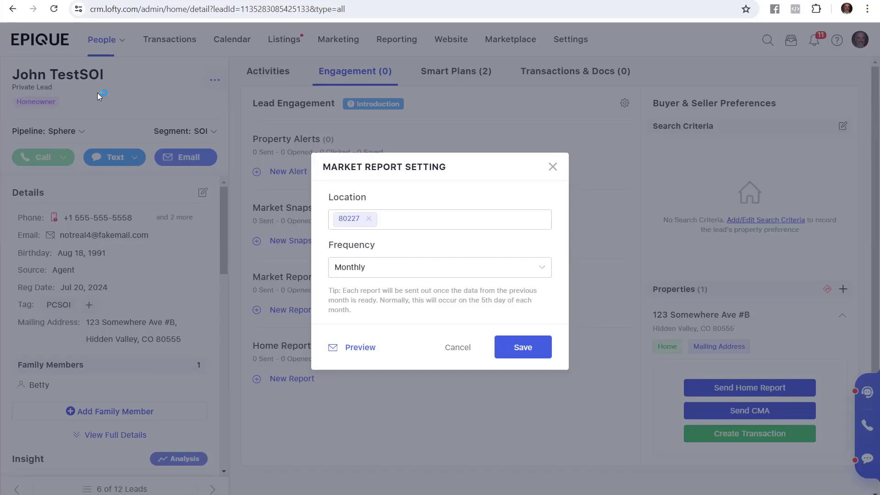
mouse_move(133, 75)
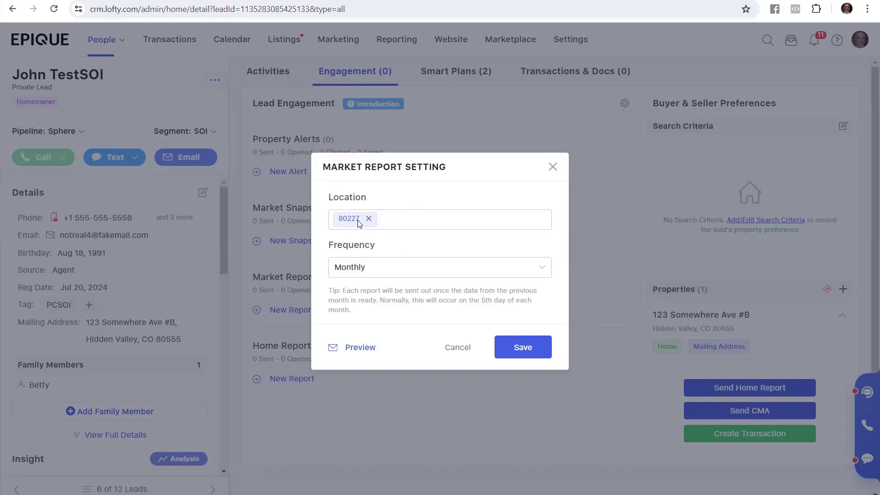
mouse_move(395, 270)
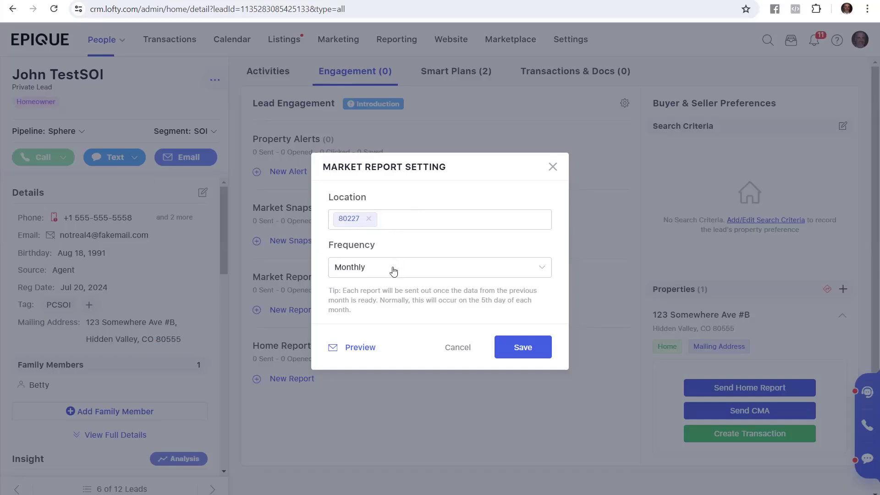
Step: Review the Frequency options and keep the 80227 report on Monthly
left_click(439, 267)
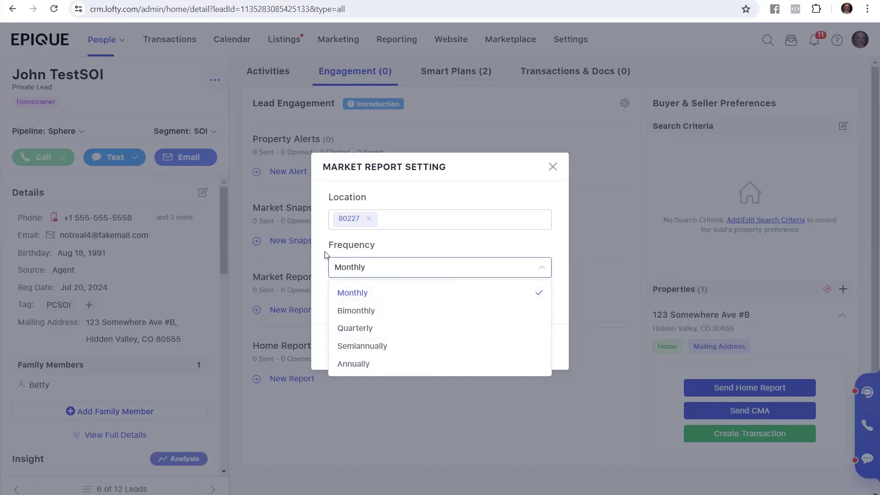
left_click(352, 292)
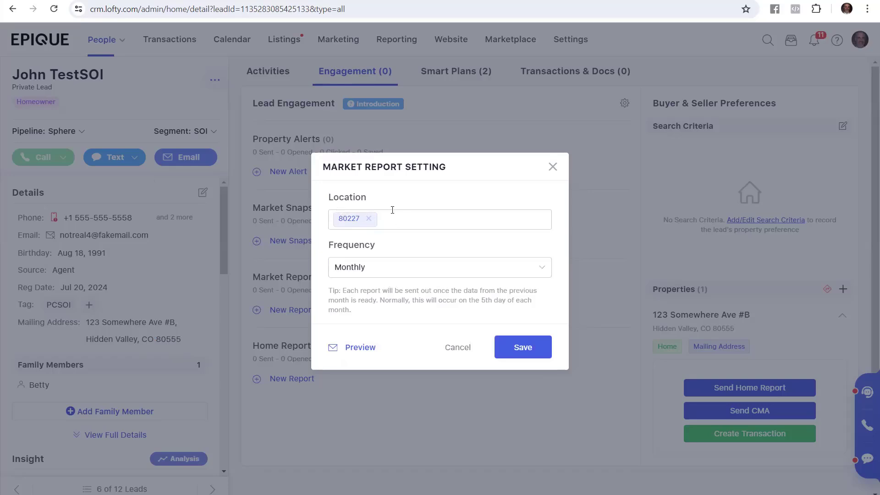
mouse_move(527, 347)
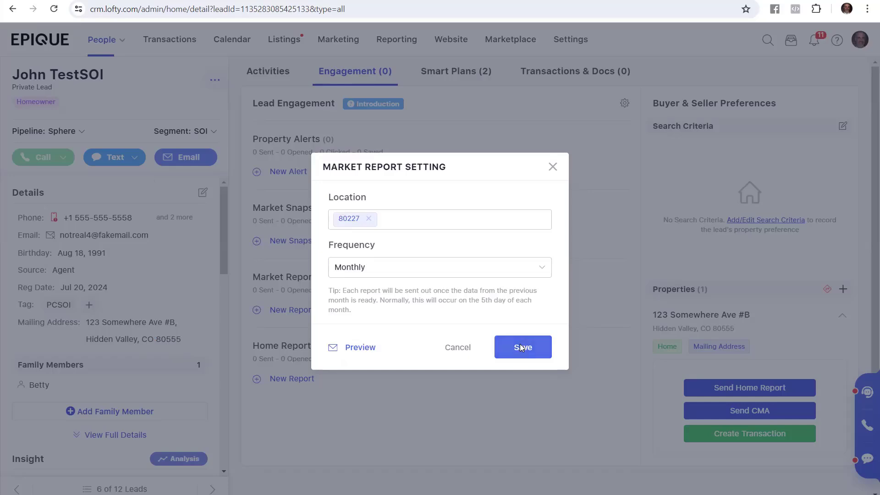
Step: Save the 80227 market report, then edit it and remove the 80227 chip
left_click(523, 346)
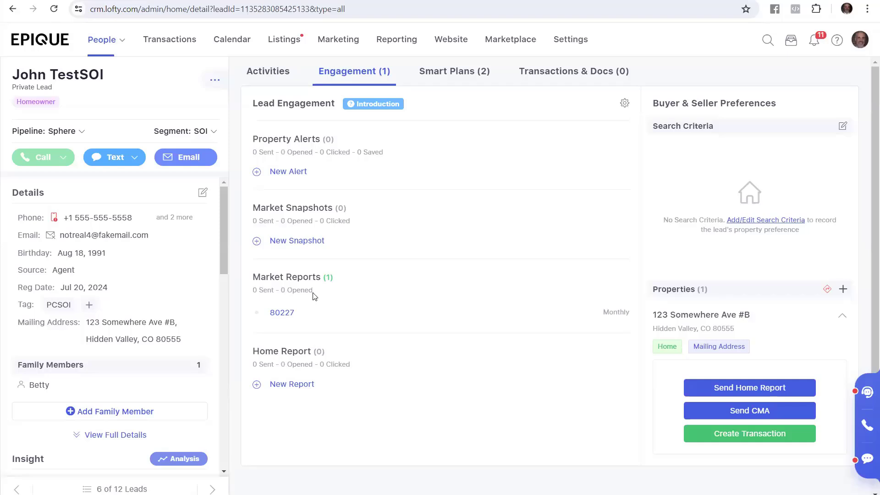
mouse_move(295, 323)
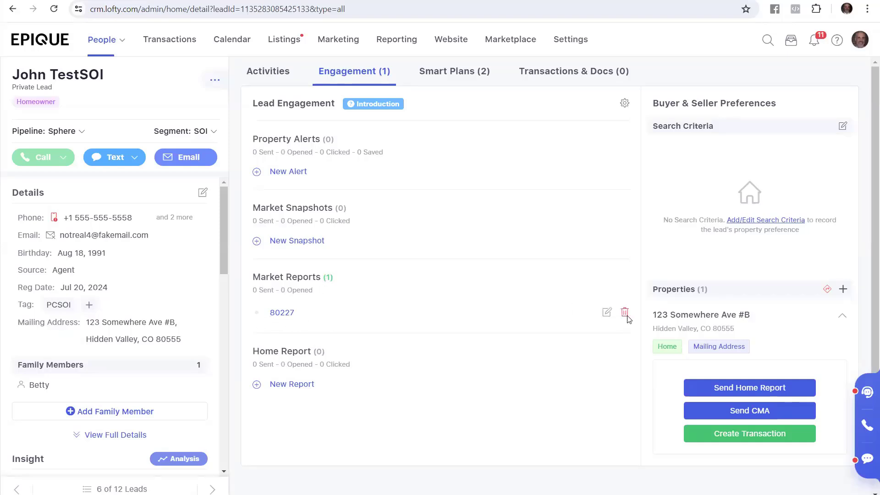
mouse_move(607, 317)
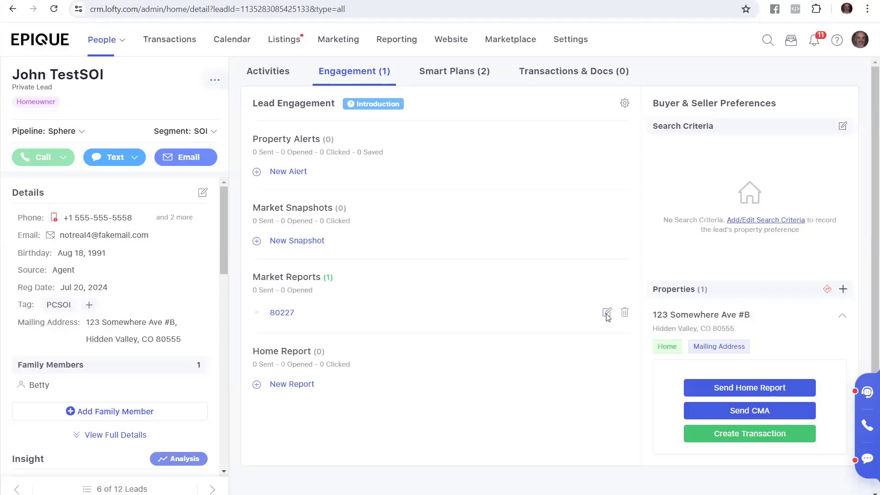
left_click(608, 312)
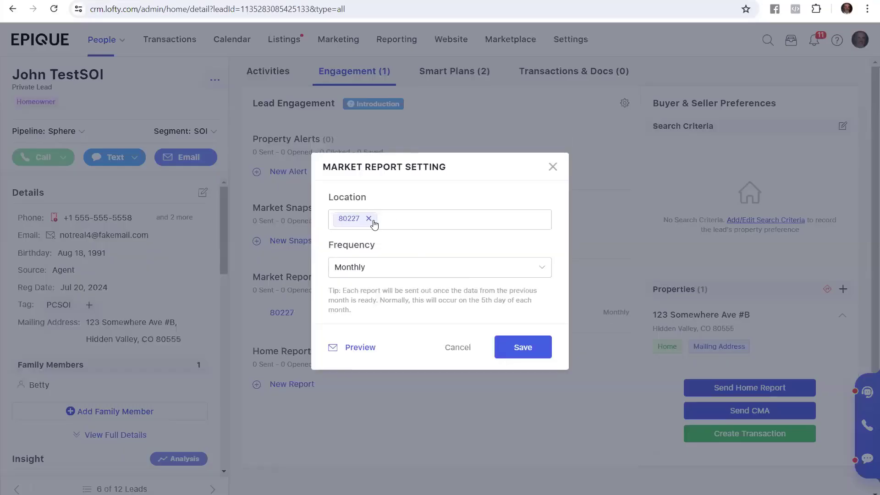
left_click(369, 219)
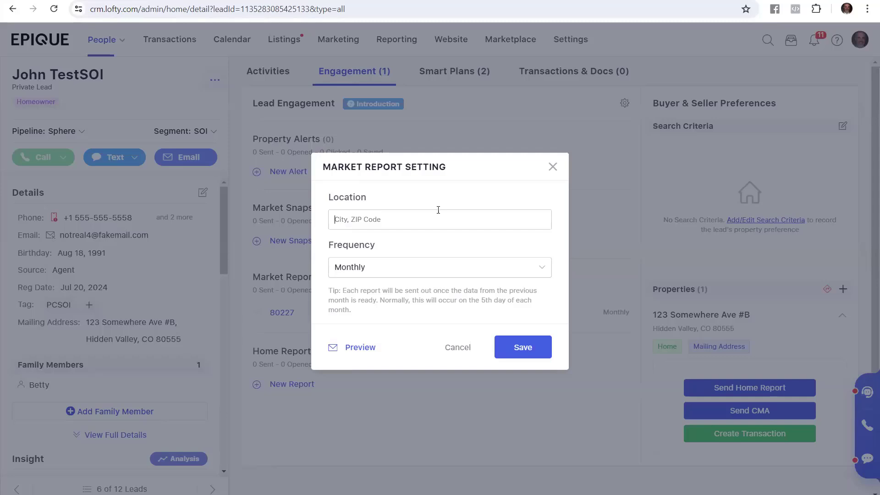
Step: Set the report to ZIP 80226 with Quarterly frequency and save it
type("80226")
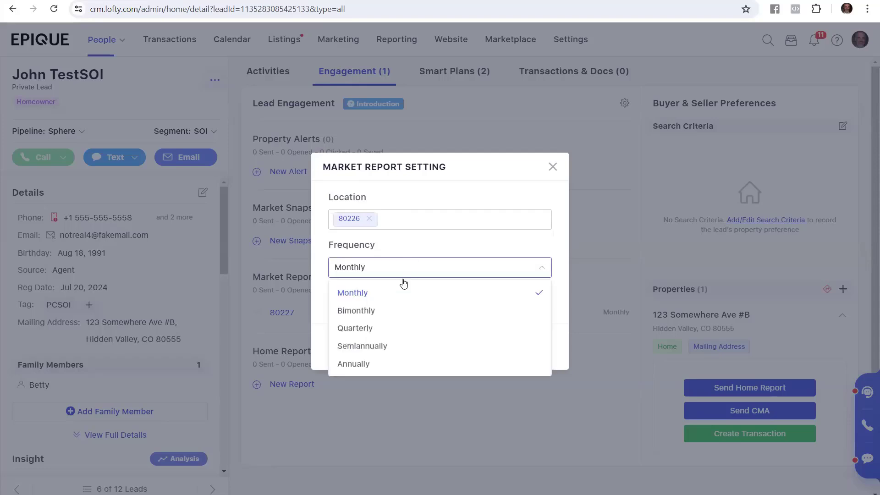
left_click(355, 328)
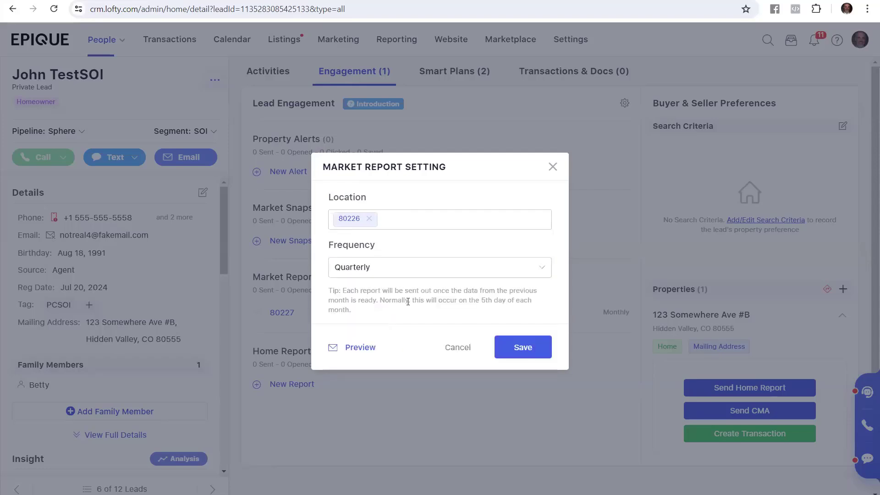
left_click(522, 347)
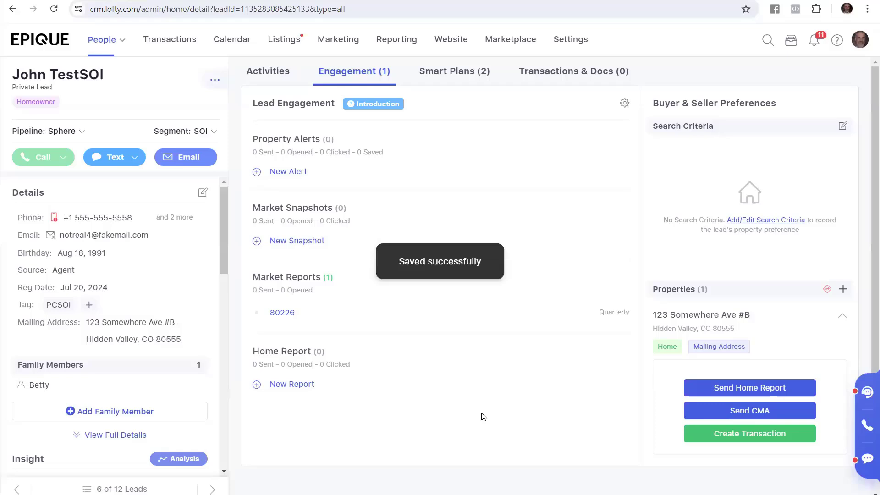
mouse_move(625, 325)
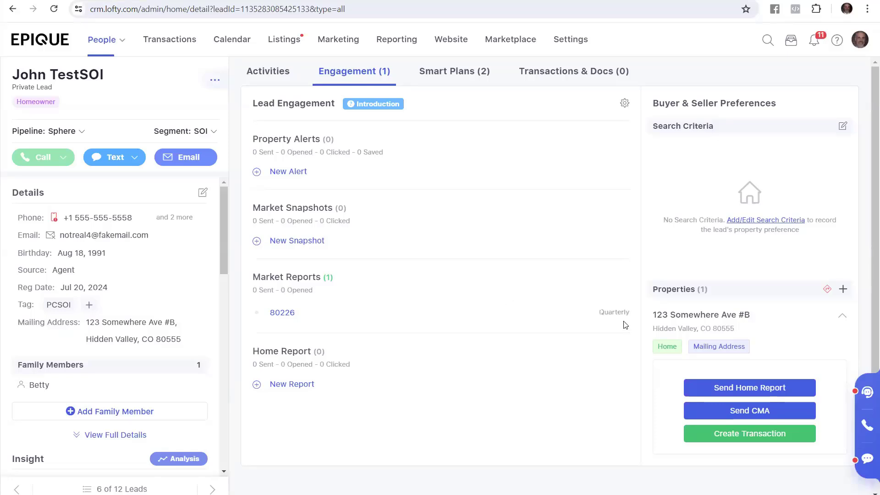
Step: Edit the 80226 report and save it with Monthly frequency
left_click(282, 312)
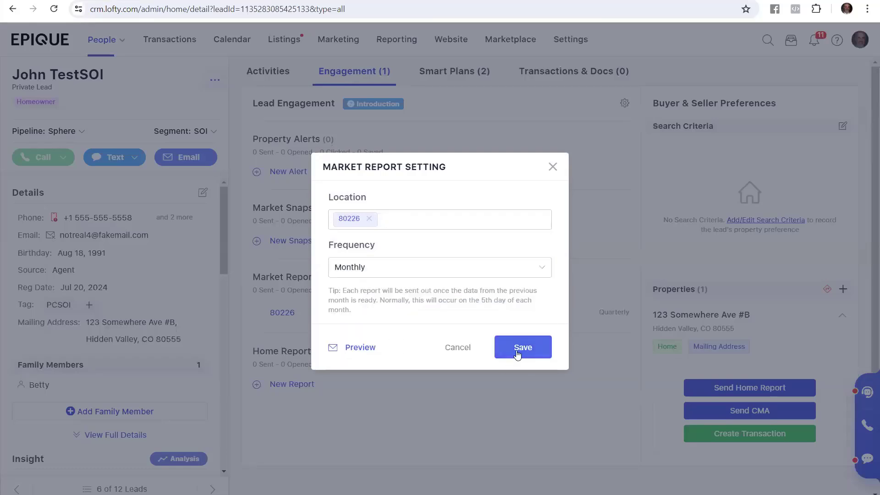
left_click(523, 347)
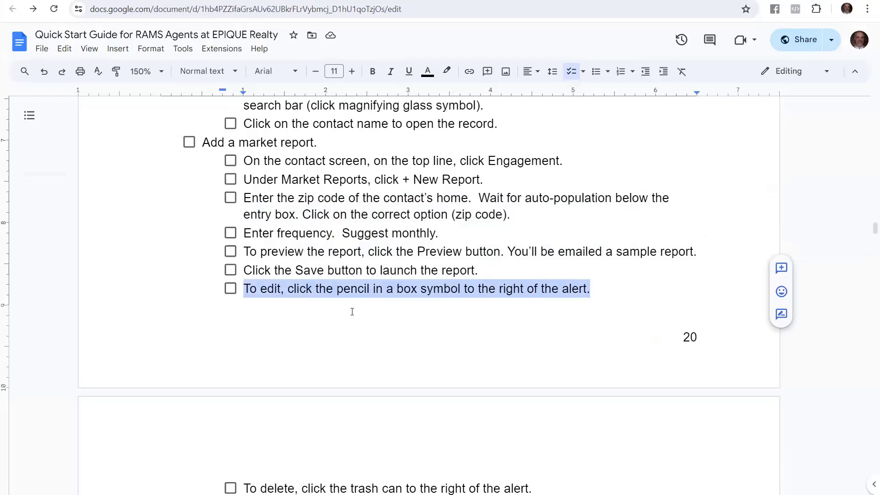
Step: Scroll the Quick Start Guide past the edit and delete market-report steps
scroll("down", 3)
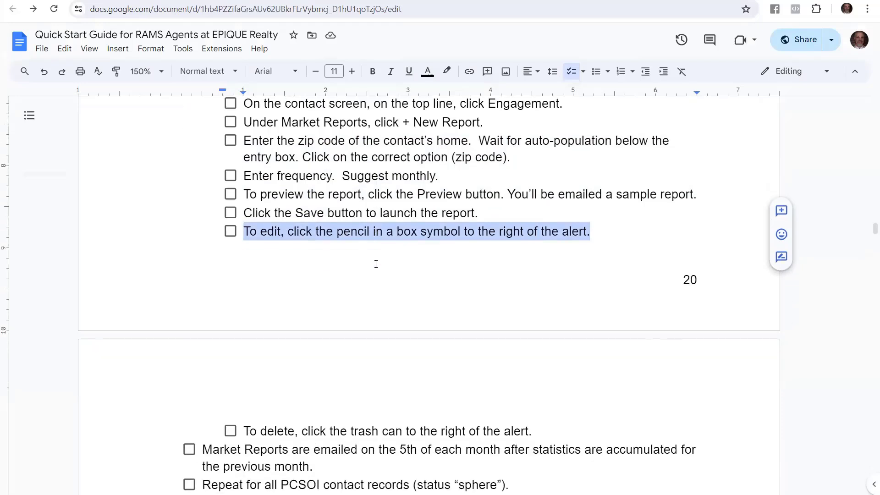
scroll("down", 3)
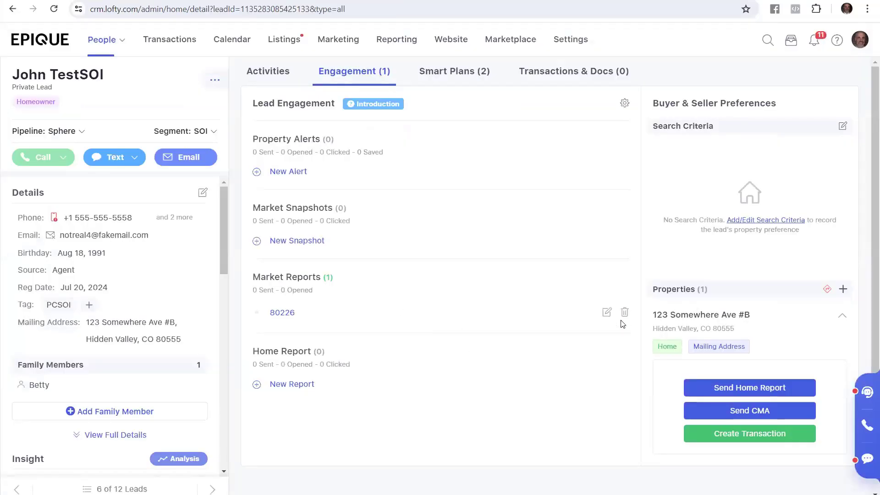
Step: Delete John TestSOI's 80226 market report and confirm, leaving no market reports
left_click(625, 312)
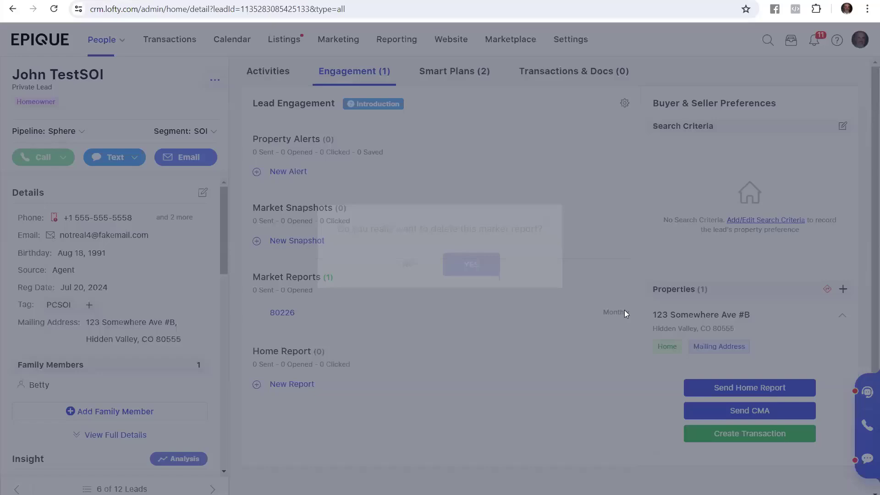
left_click(471, 265)
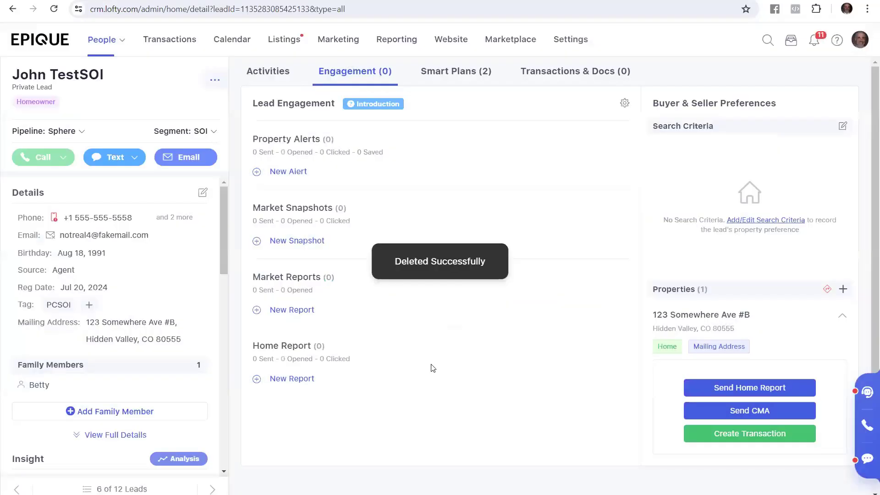
mouse_move(425, 360)
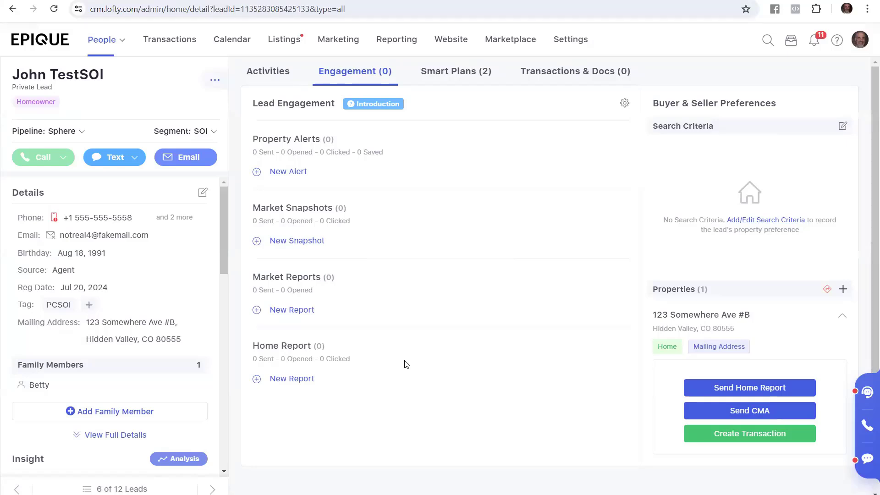
mouse_move(624, 316)
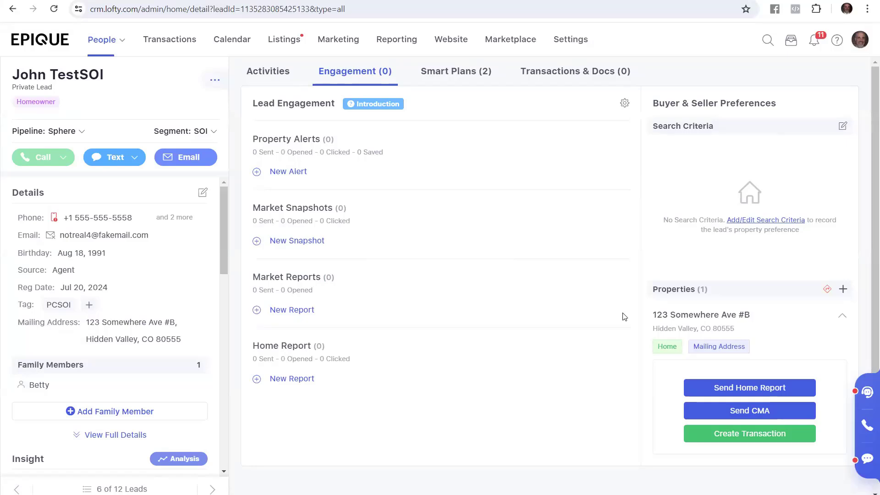
mouse_move(275, 312)
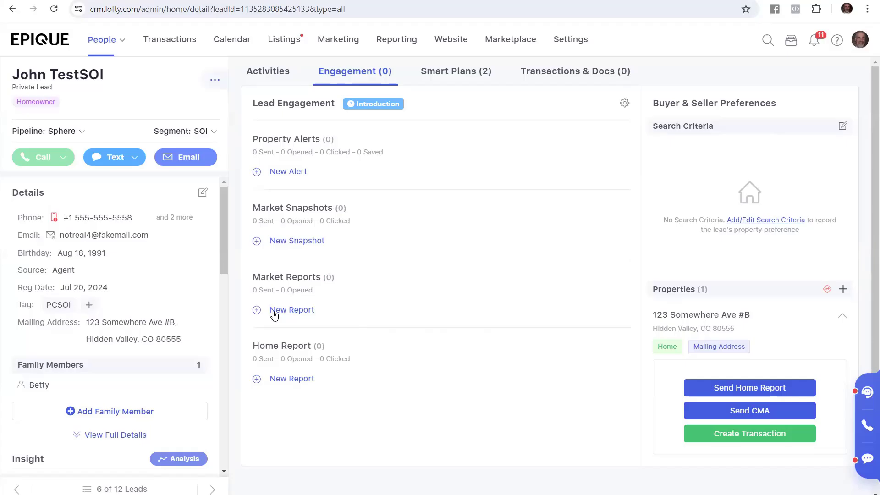
Step: Create and save a new market report for ZIP 80228 with Monthly frequency for John TestSOI
left_click(292, 310)
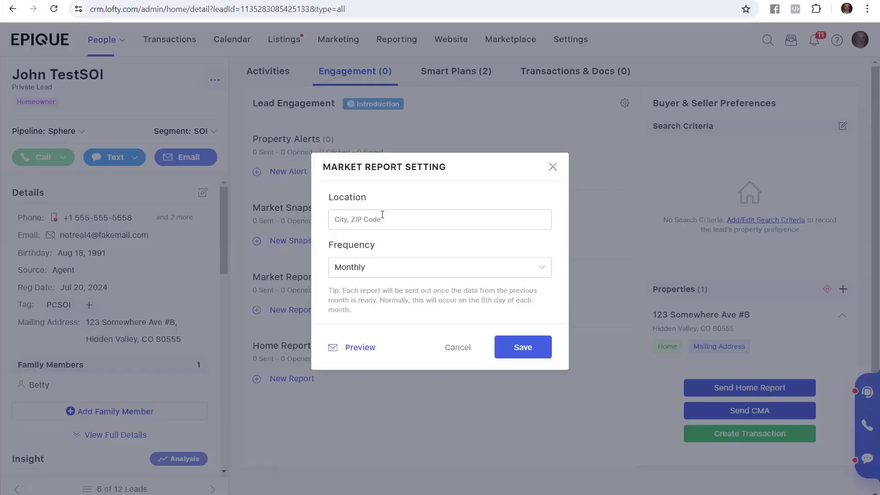
type("80228")
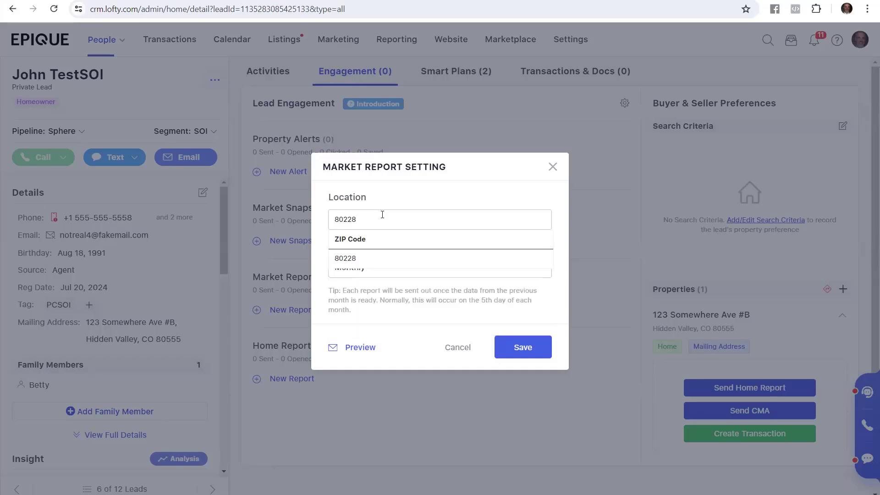
left_click(345, 259)
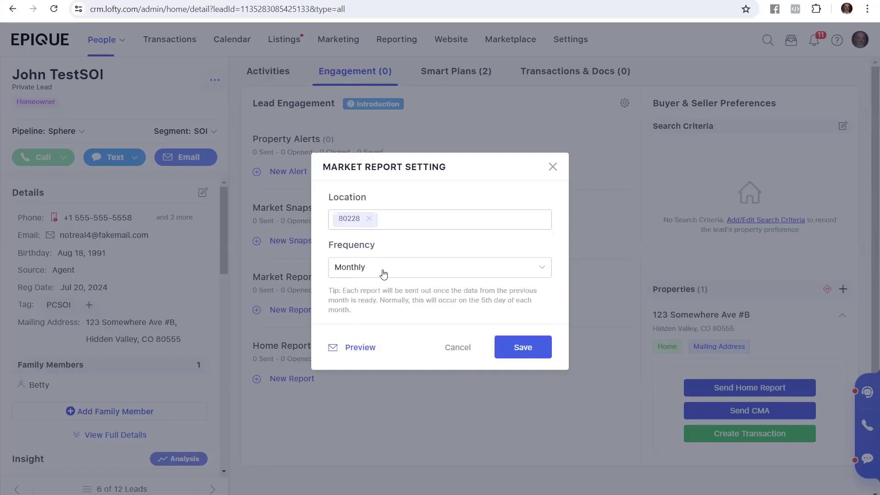
left_click(439, 268)
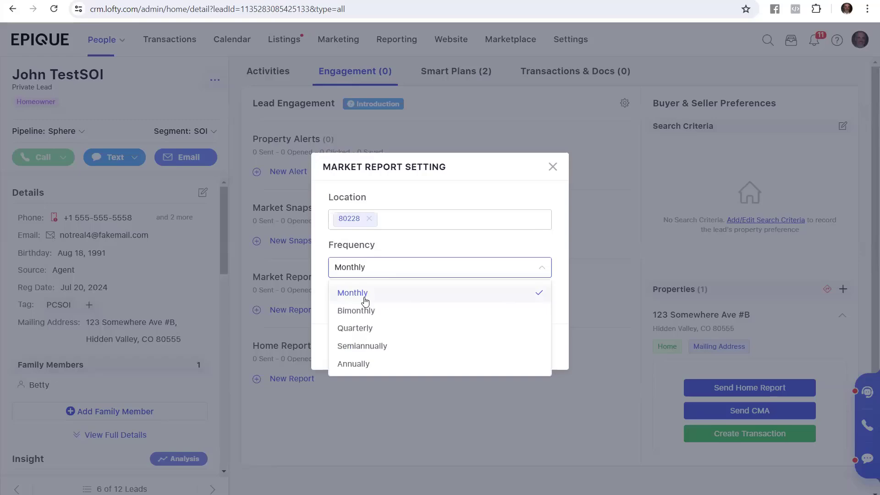
left_click(352, 294)
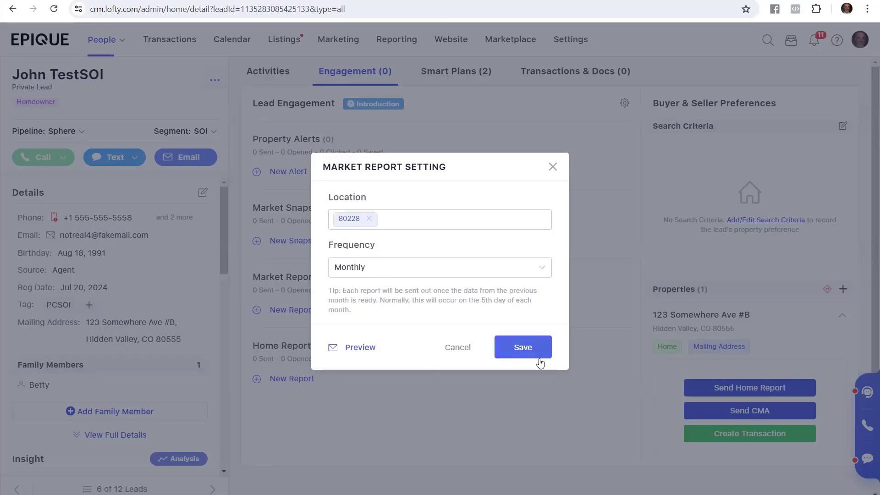
left_click(523, 346)
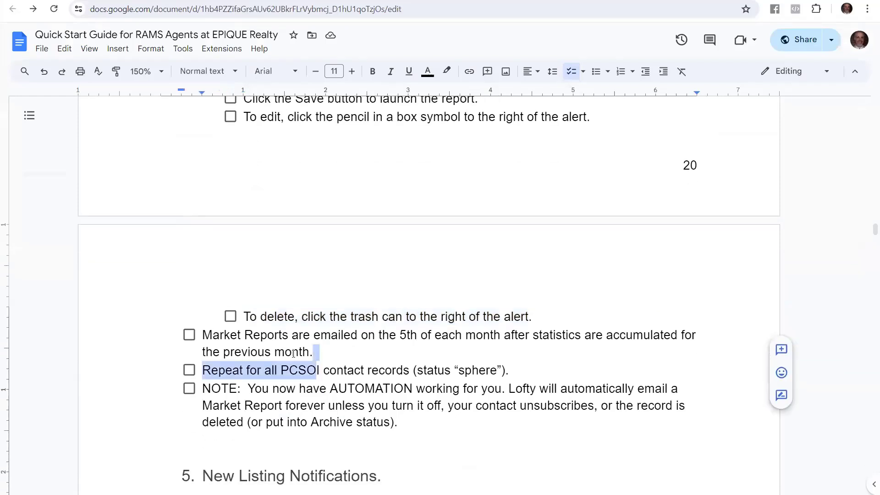
Step: Review the guide's 'Repeat for all PCSOI contact records' step and return to the Lofty lead
left_click(326, 352)
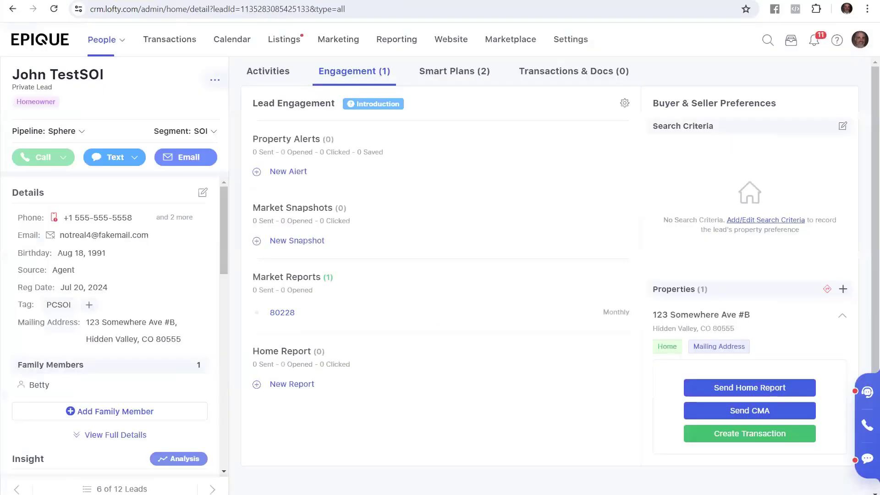
Step: Go to the all-leads list and add a Tags filter from the All Filters panel
left_click(102, 39)
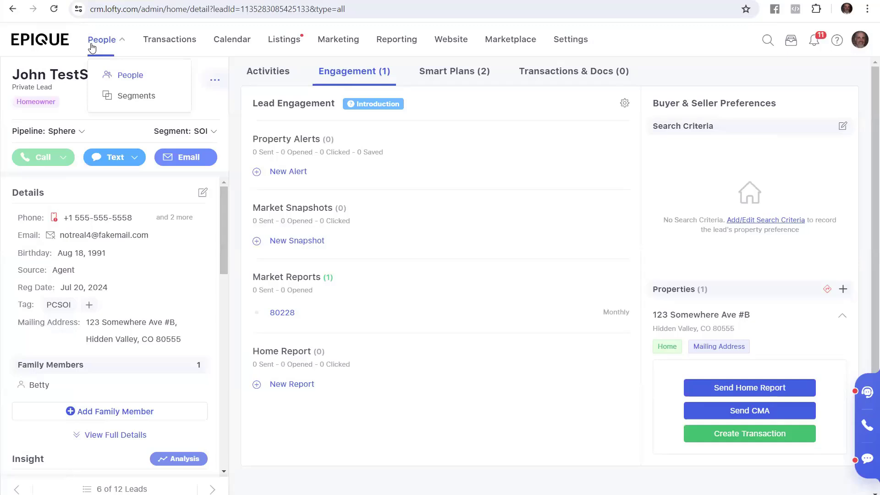
left_click(130, 75)
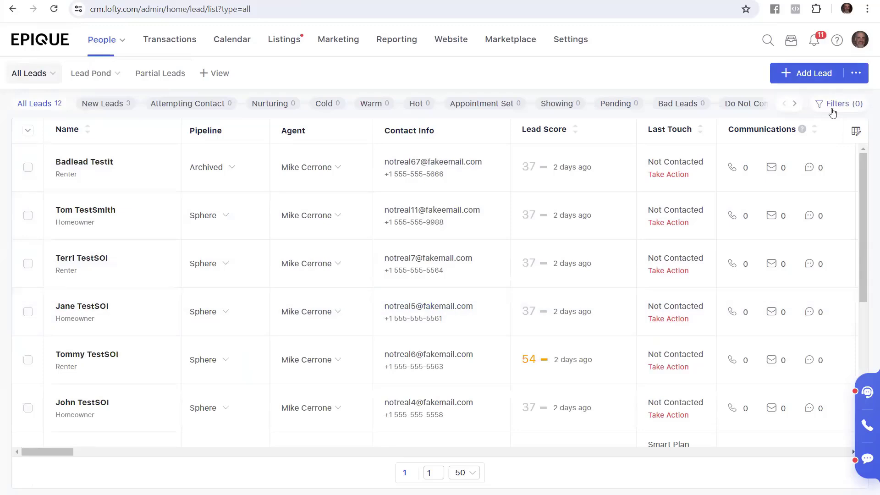
left_click(840, 104)
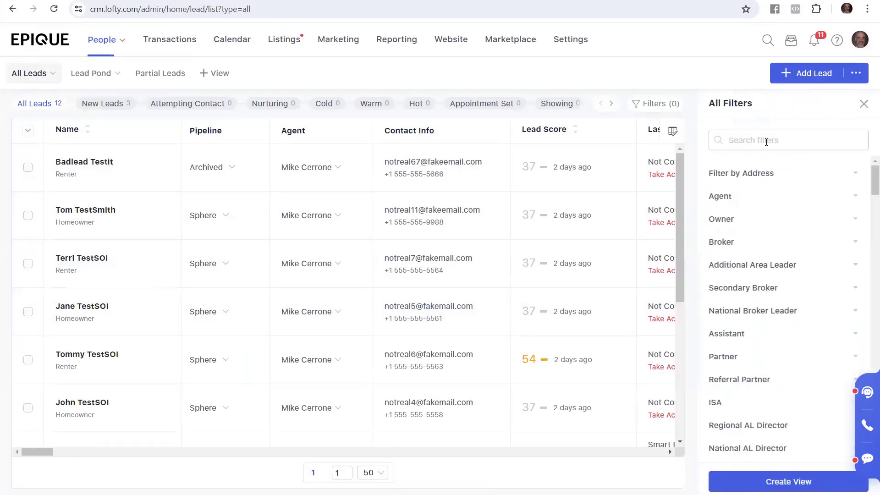
type("tag")
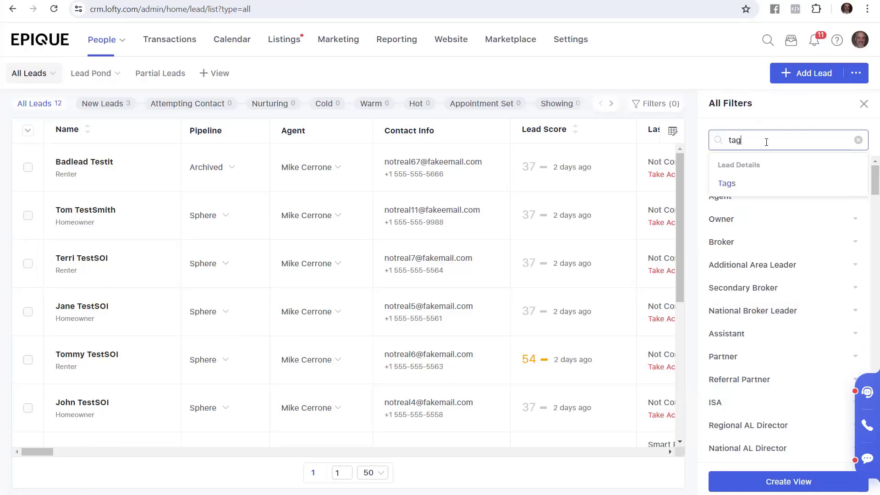
left_click(726, 183)
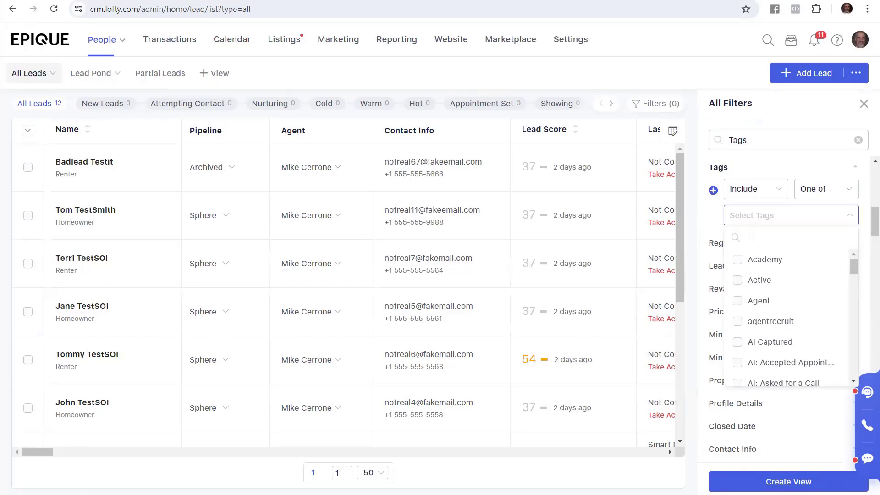
Step: Restrict the Tags filter to PCSOI, close the panel to show six leads, and select Tom TestSmith
type("pcsoi")
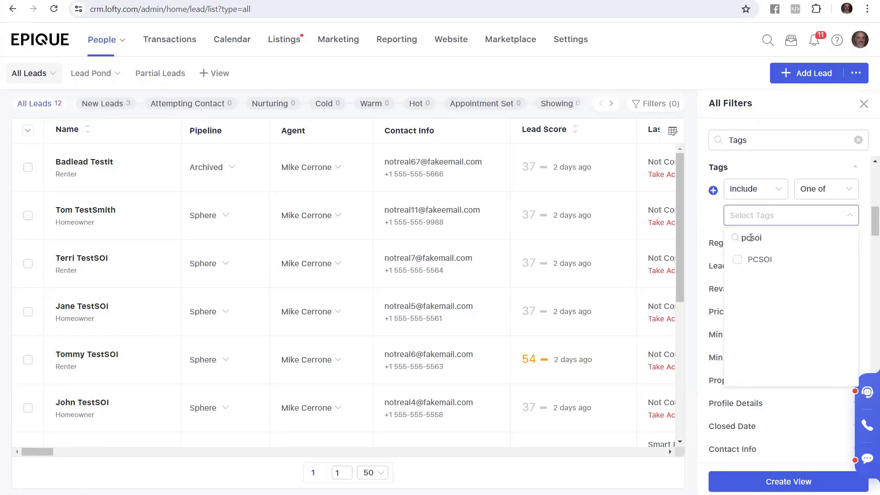
left_click(737, 260)
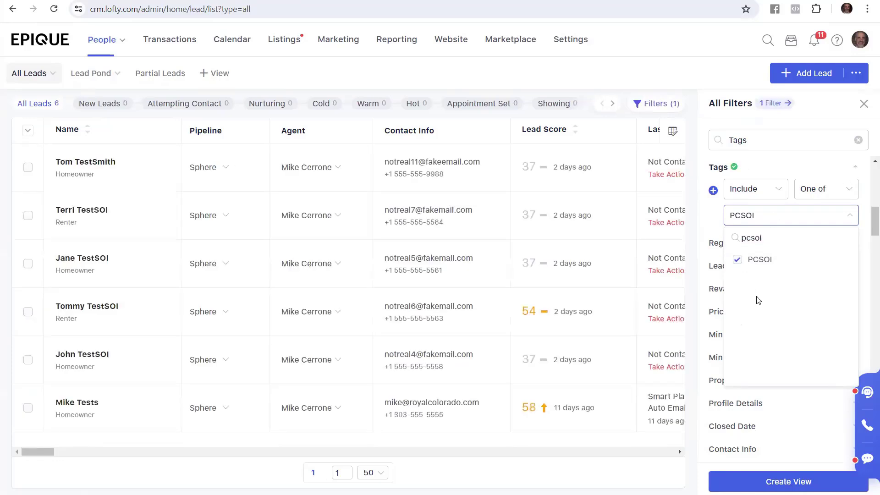
left_click(28, 131)
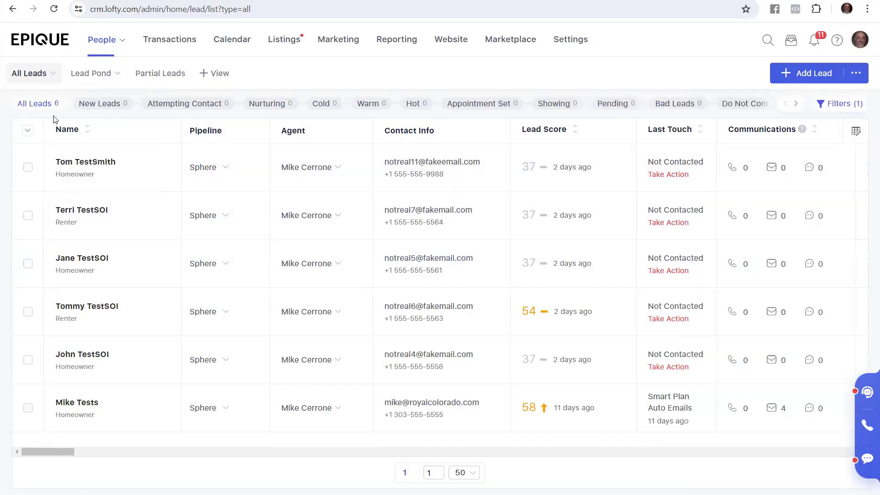
left_click(85, 161)
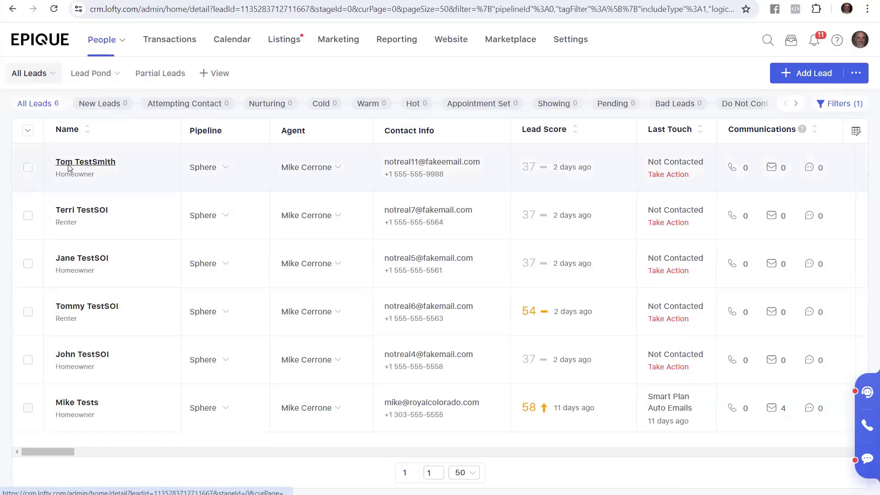
Step: Start a new market report on Tom TestSmith's Engagement tab and clear a ZIP entry that found no match
left_click(85, 161)
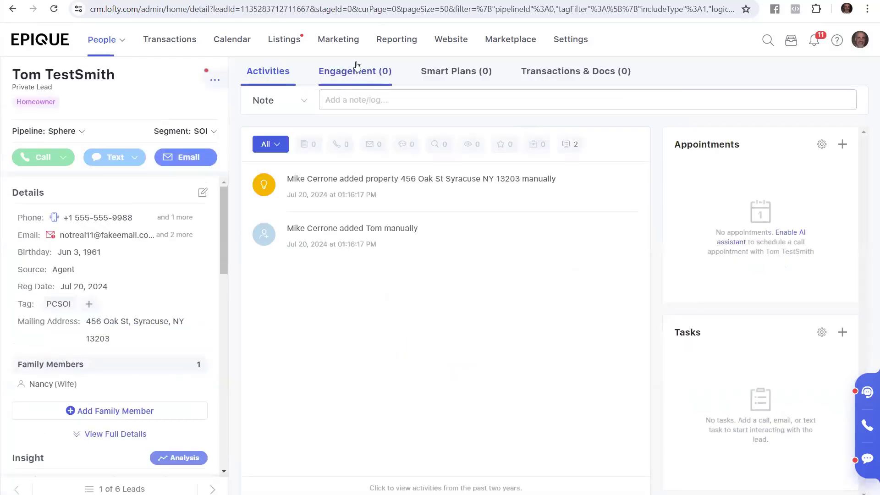
left_click(355, 72)
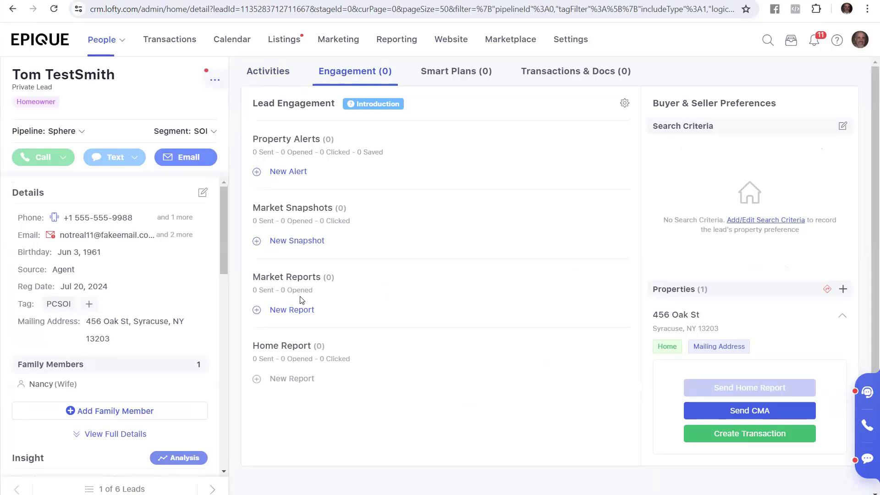
mouse_move(311, 308)
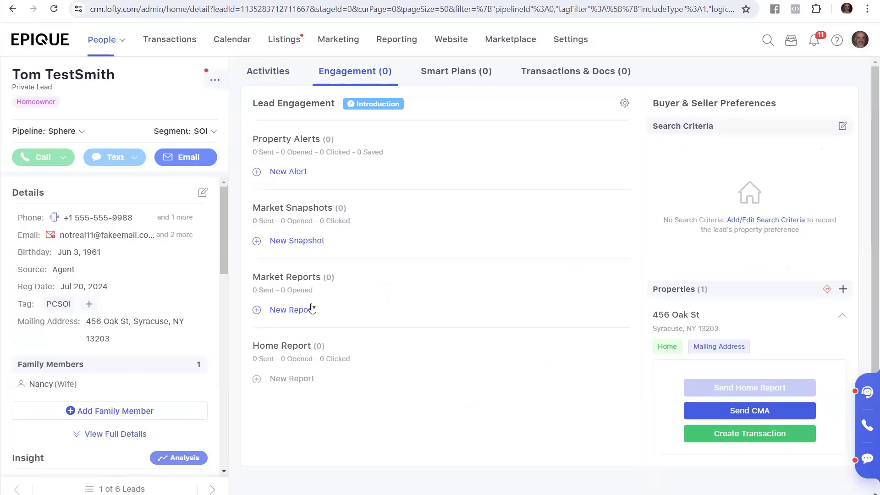
left_click(291, 310)
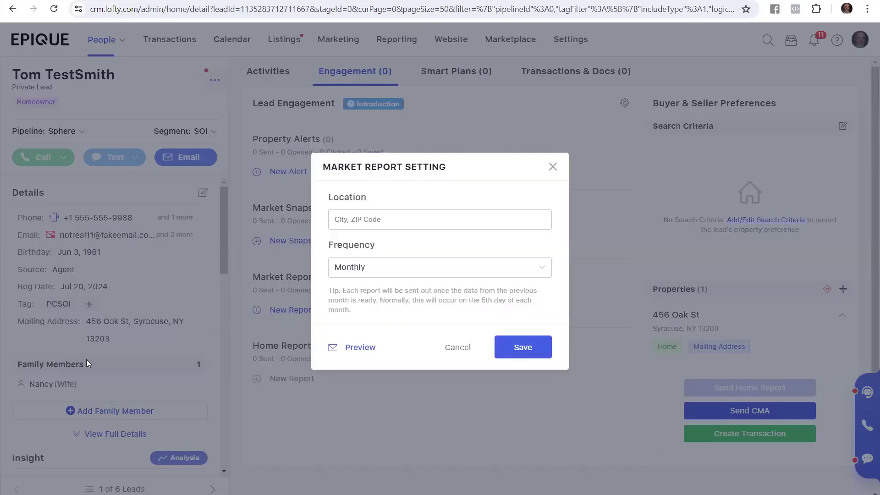
mouse_move(104, 348)
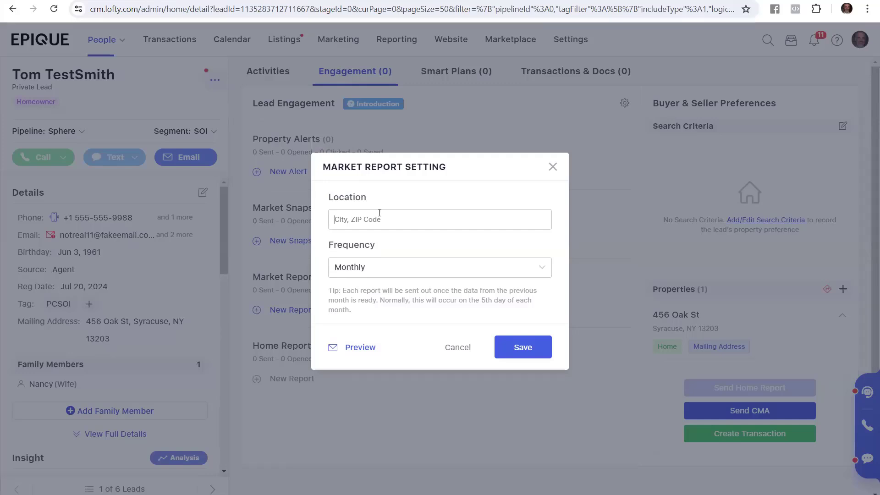
mouse_move(402, 212)
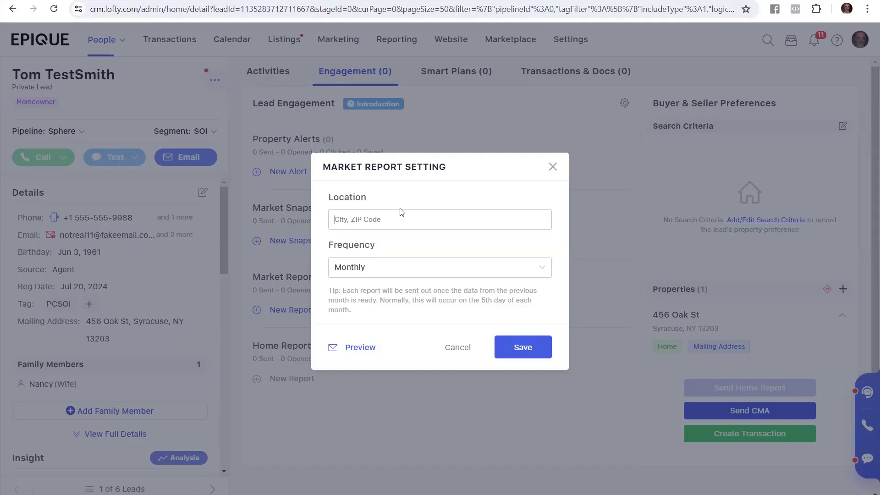
type("1")
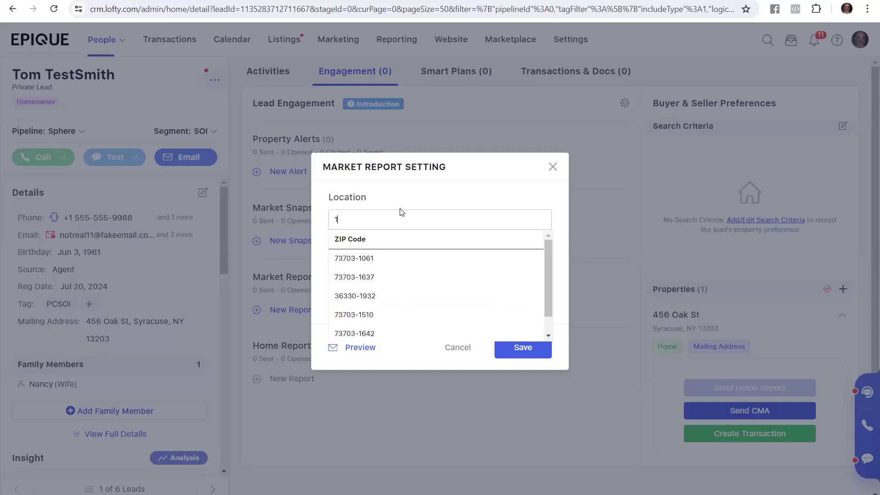
type("3203")
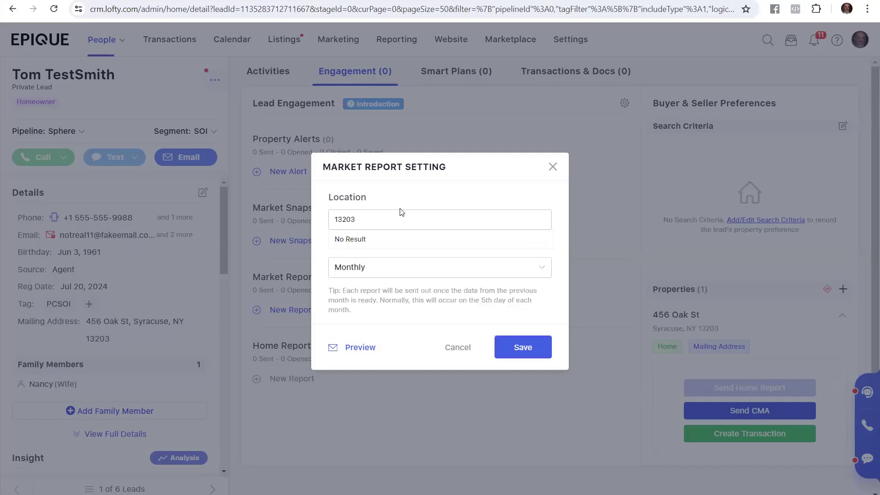
key("Backspace")
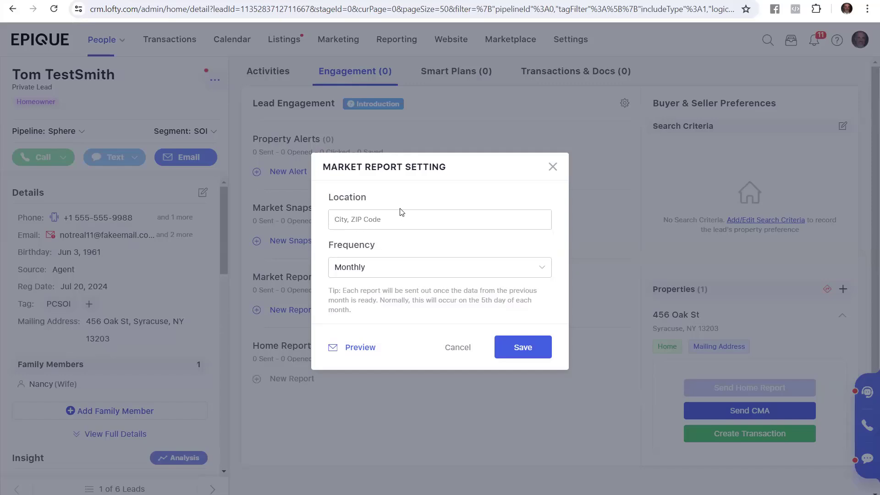
Step: Set the report location to ZIP 80215 and save the monthly market report
type("8")
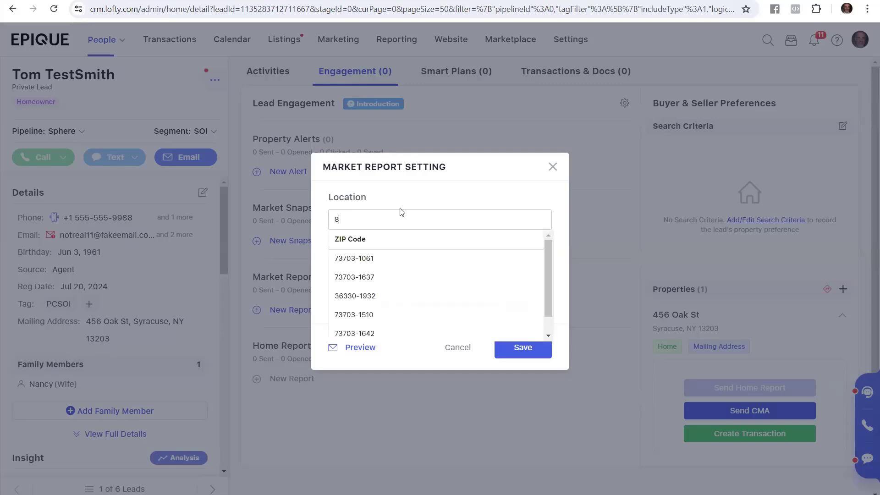
type("80215")
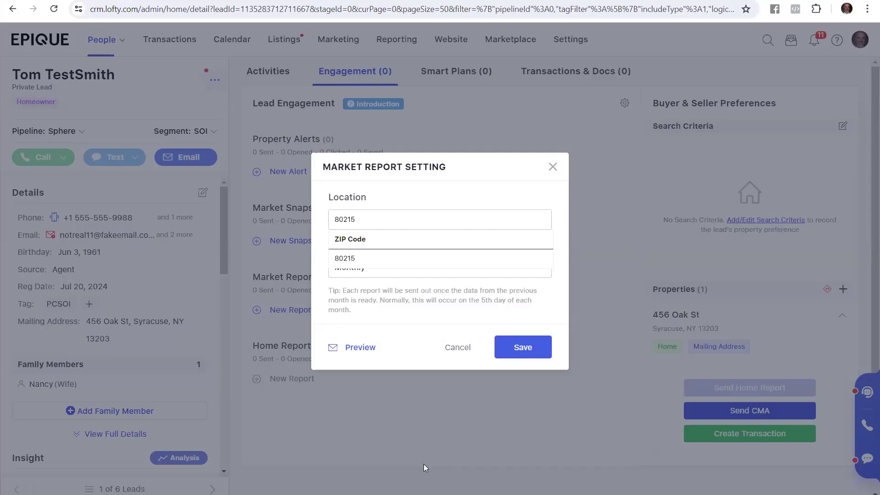
left_click(345, 259)
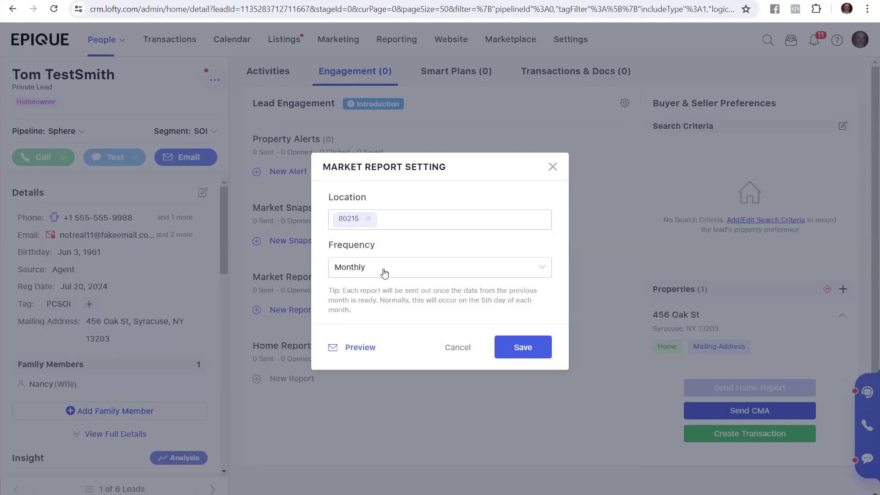
left_click(522, 347)
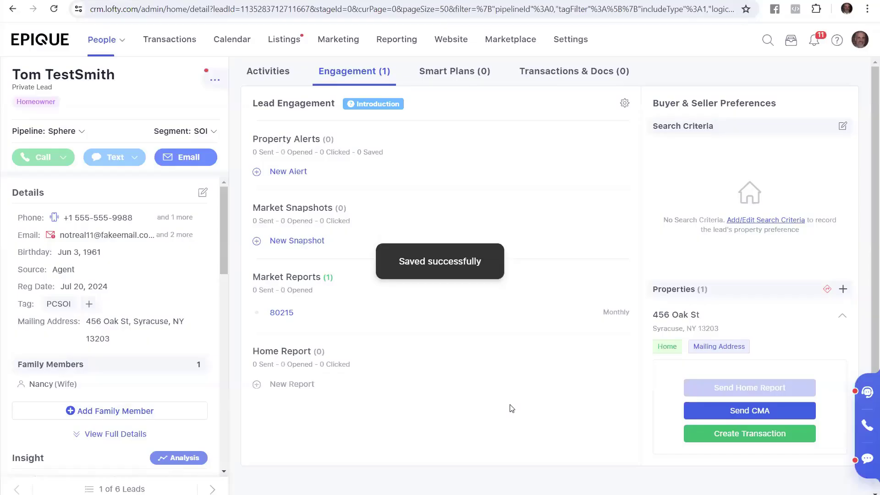
mouse_move(452, 427)
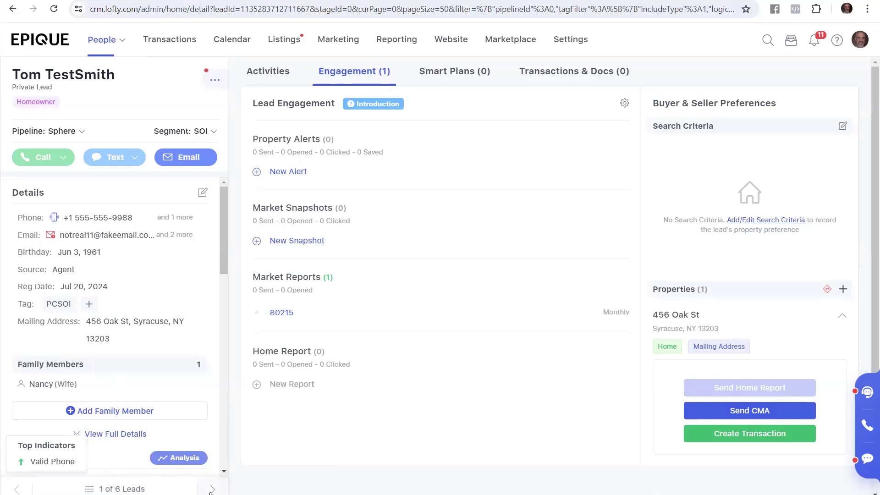
Step: Step through Terri TestSOI to Jane TestSOI, the third of six PCSOI leads, and show her full details
left_click(212, 489)
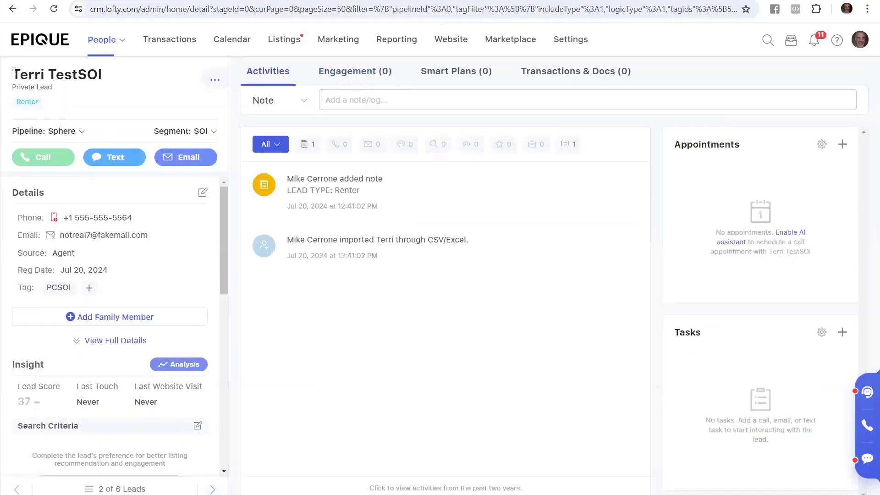
double_click(57, 74)
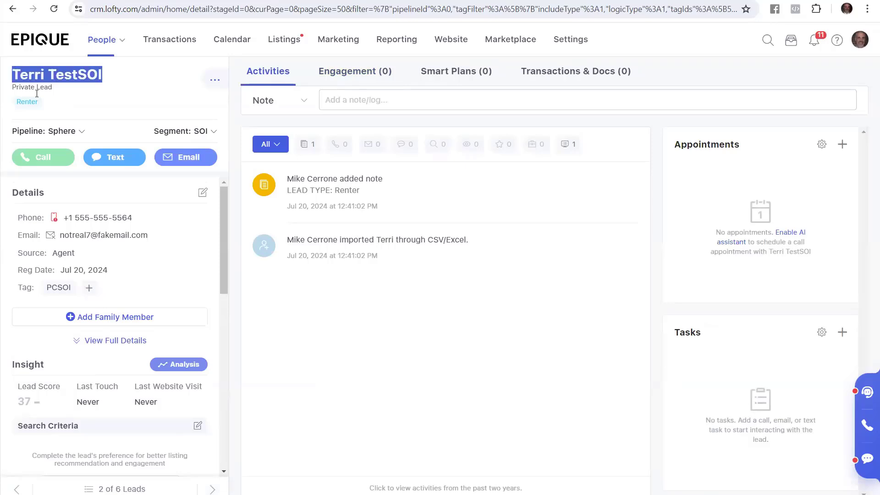
mouse_move(152, 266)
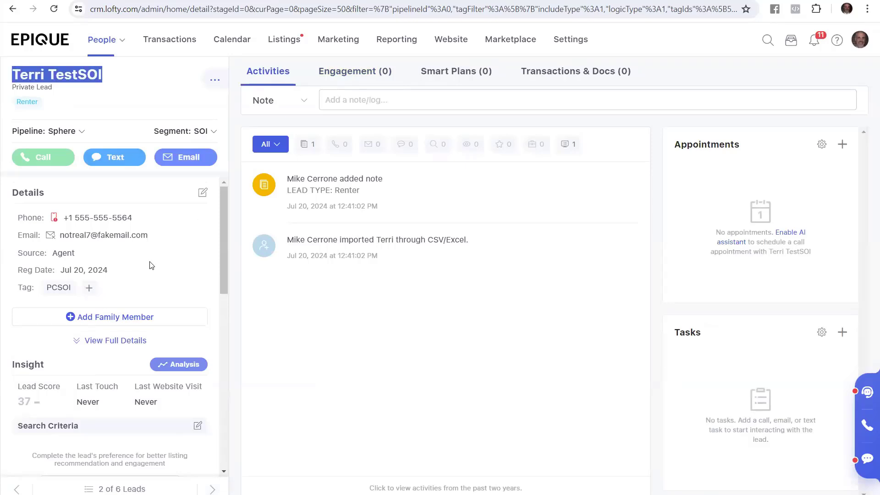
mouse_move(121, 347)
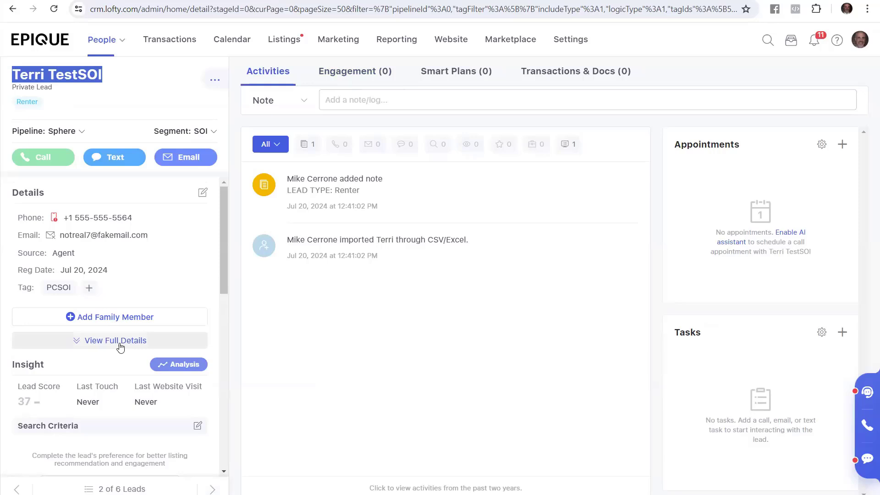
left_click(114, 340)
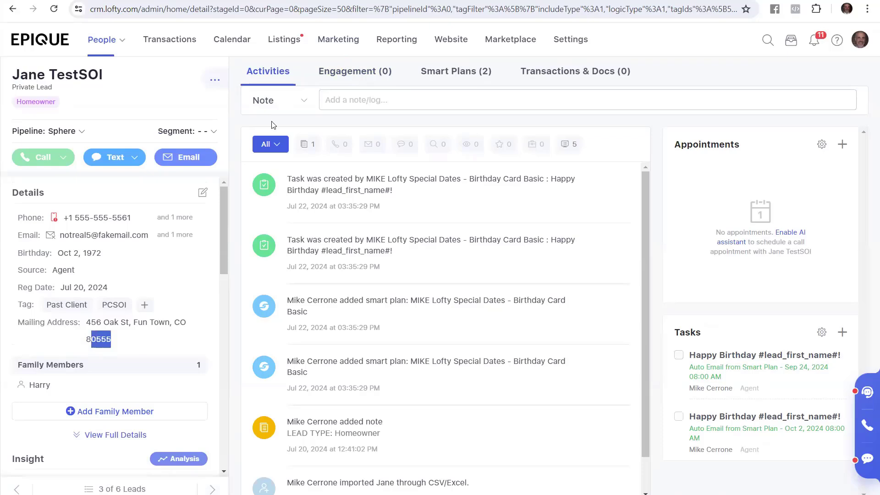
Step: Create and save a monthly market report for ZIP 80214 on Jane TestSOI's Engagement tab
left_click(354, 72)
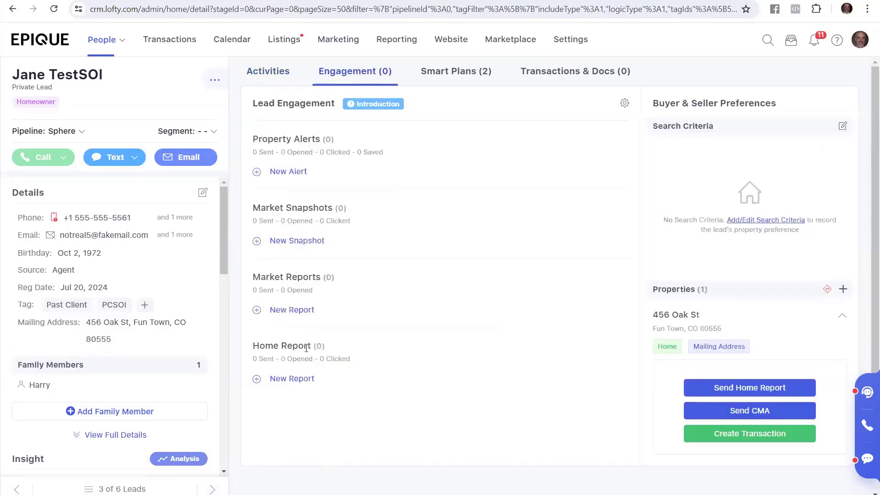
left_click(292, 310)
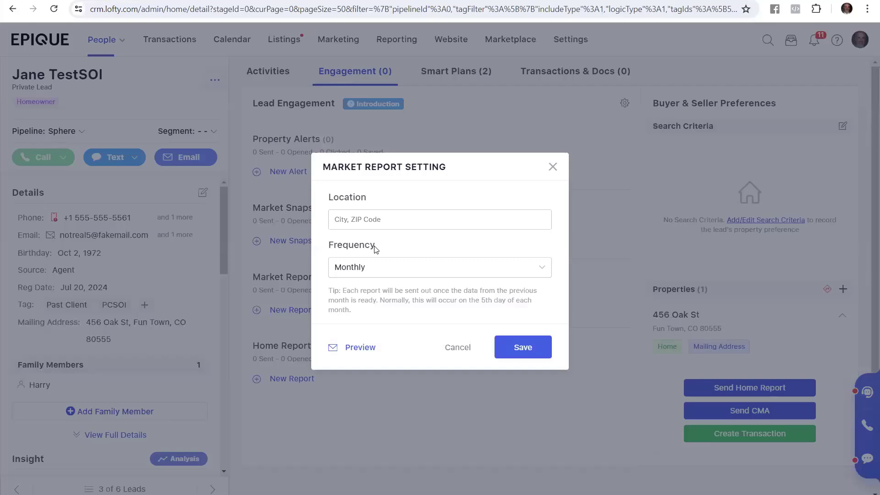
left_click(395, 221)
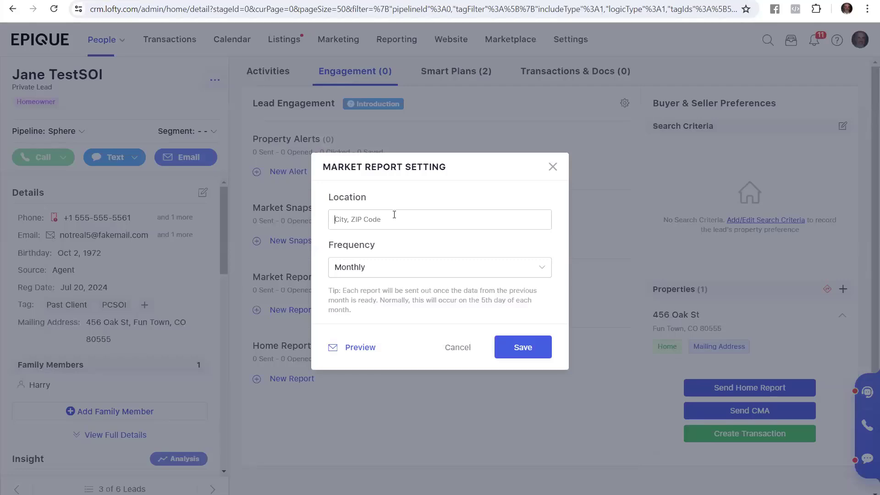
type("8055")
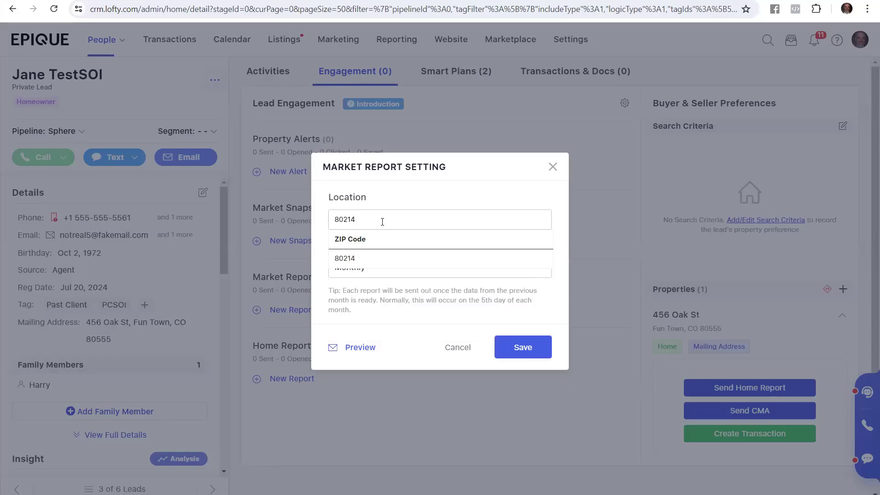
left_click(345, 259)
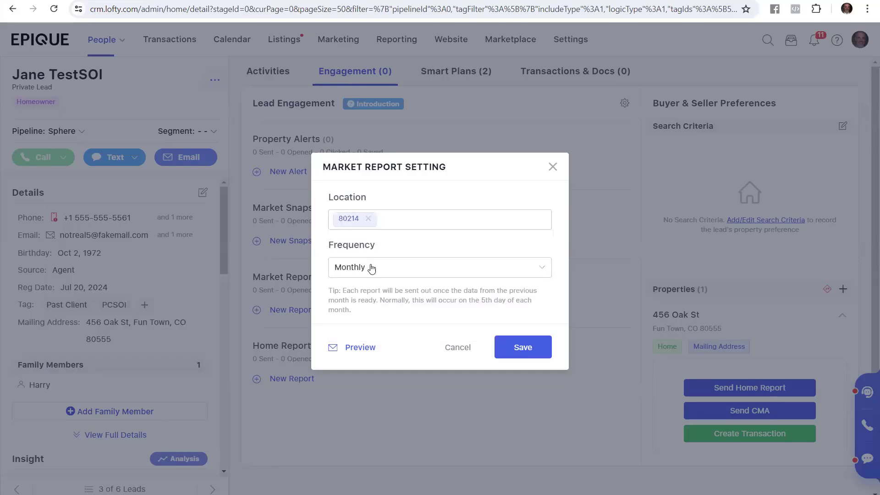
left_click(522, 347)
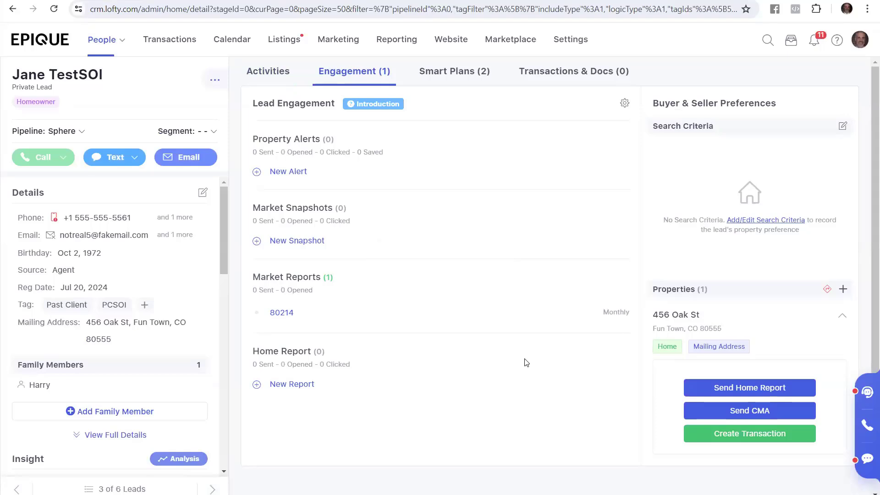
mouse_move(334, 302)
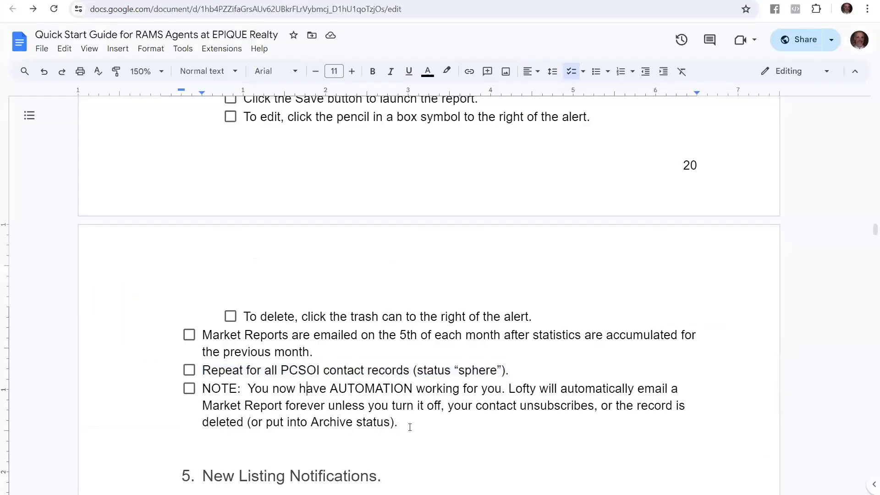
Step: Highlight the automation NOTE paragraph in the Google Docs guide
left_click_drag(203, 389, 397, 421)
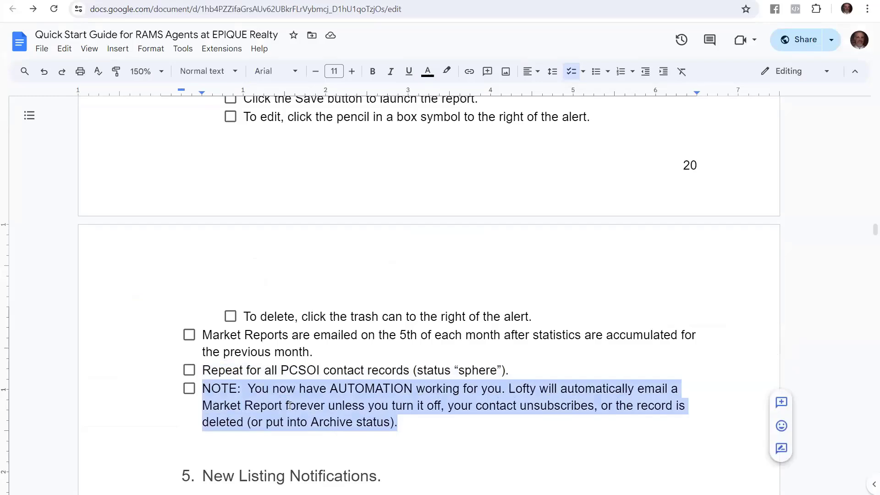